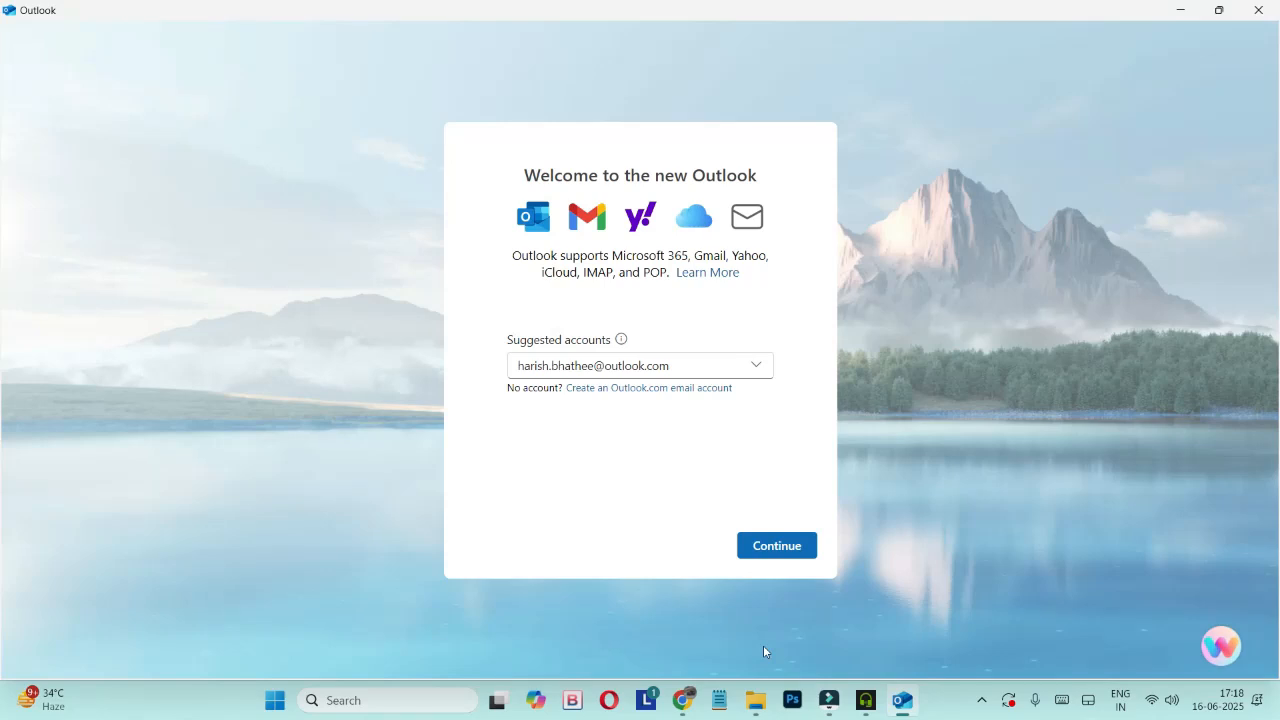
pyautogui.moveTo(492, 198)
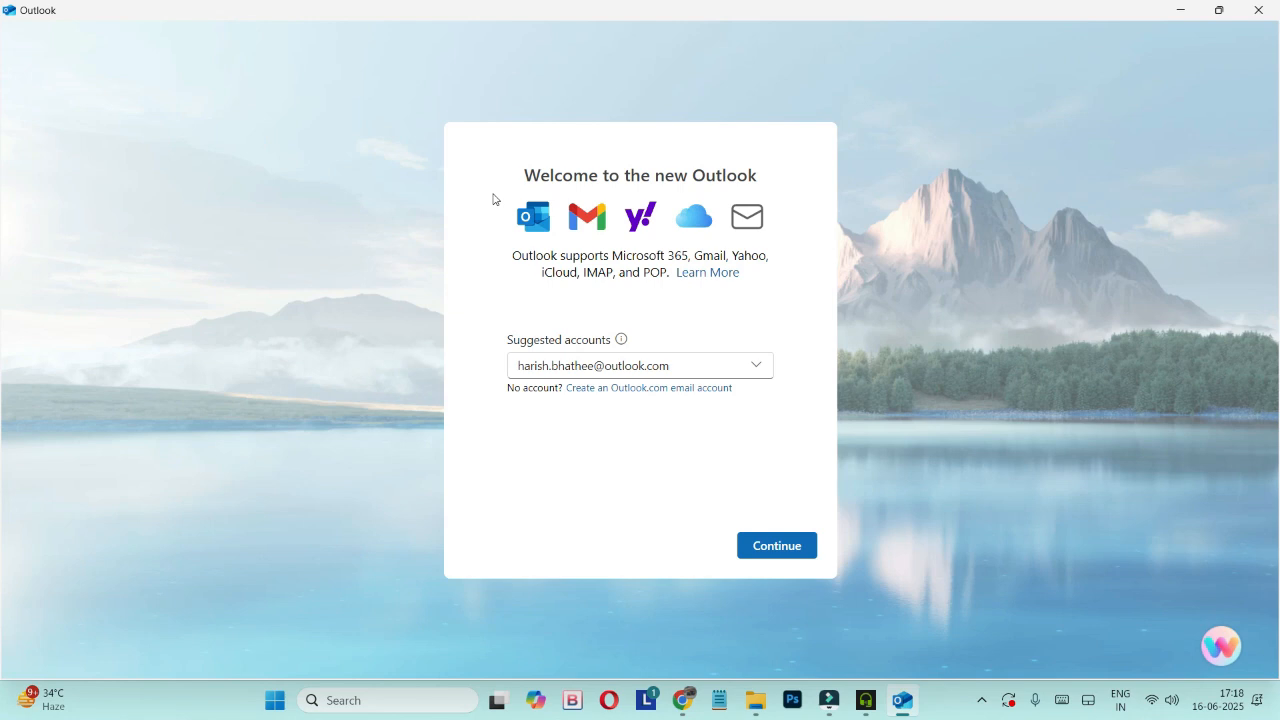
pyautogui.moveTo(568, 176)
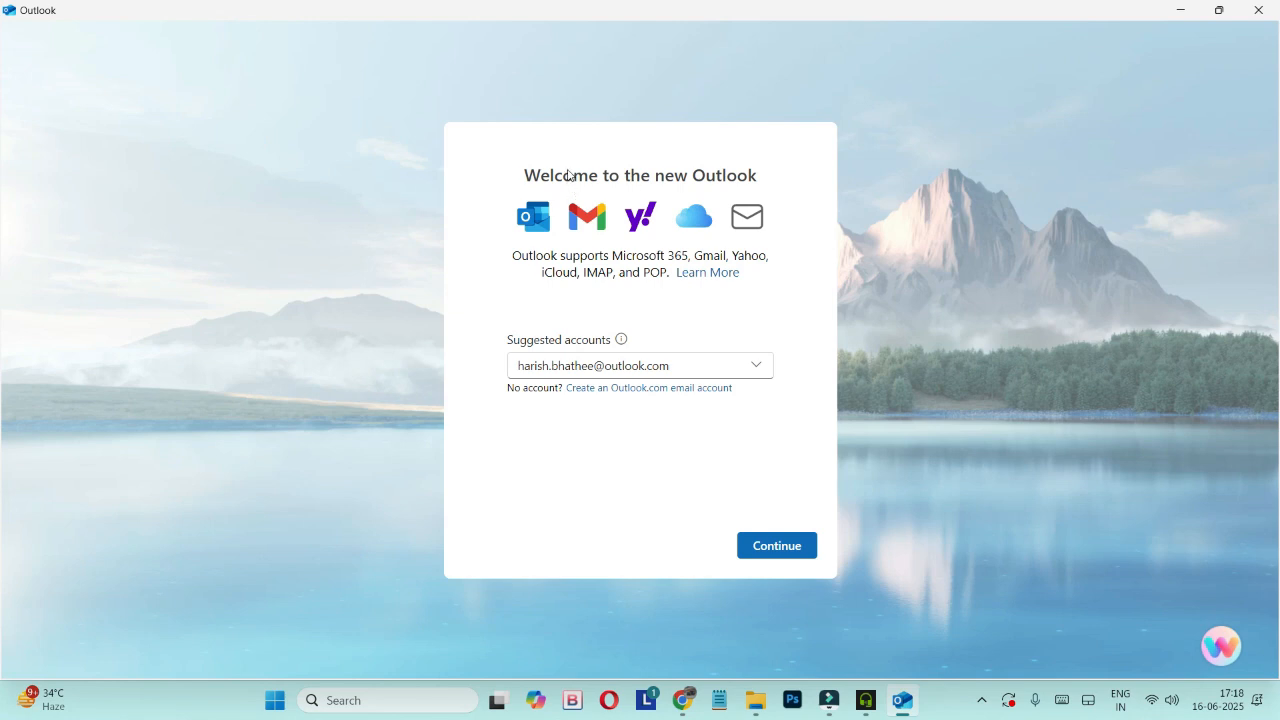
pyautogui.moveTo(898, 224)
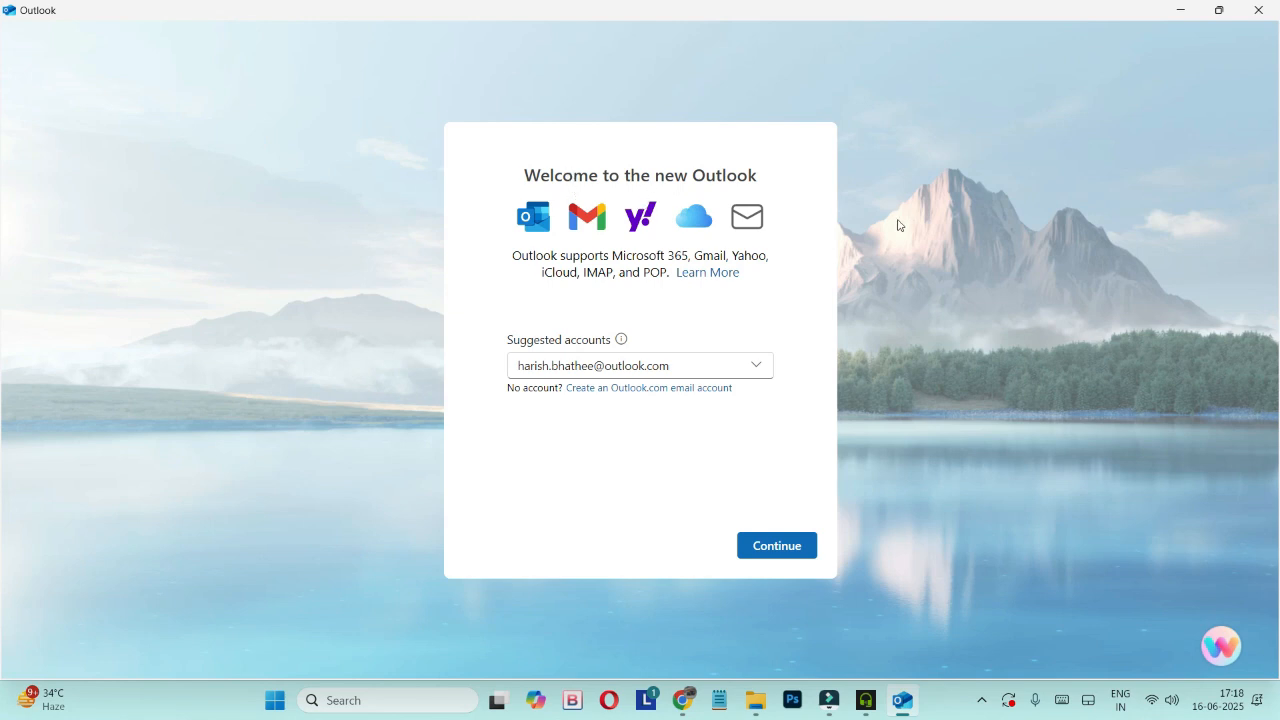
pyautogui.moveTo(920, 180)
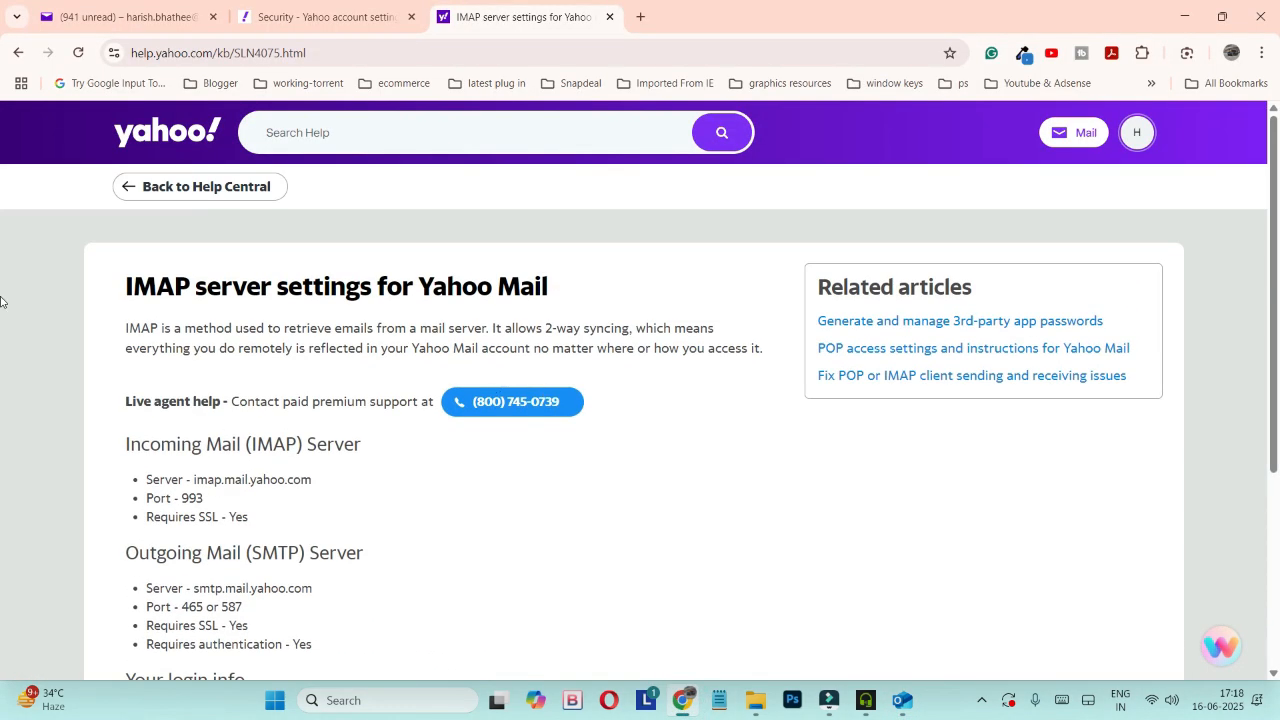
pyautogui.moveTo(650, 372)
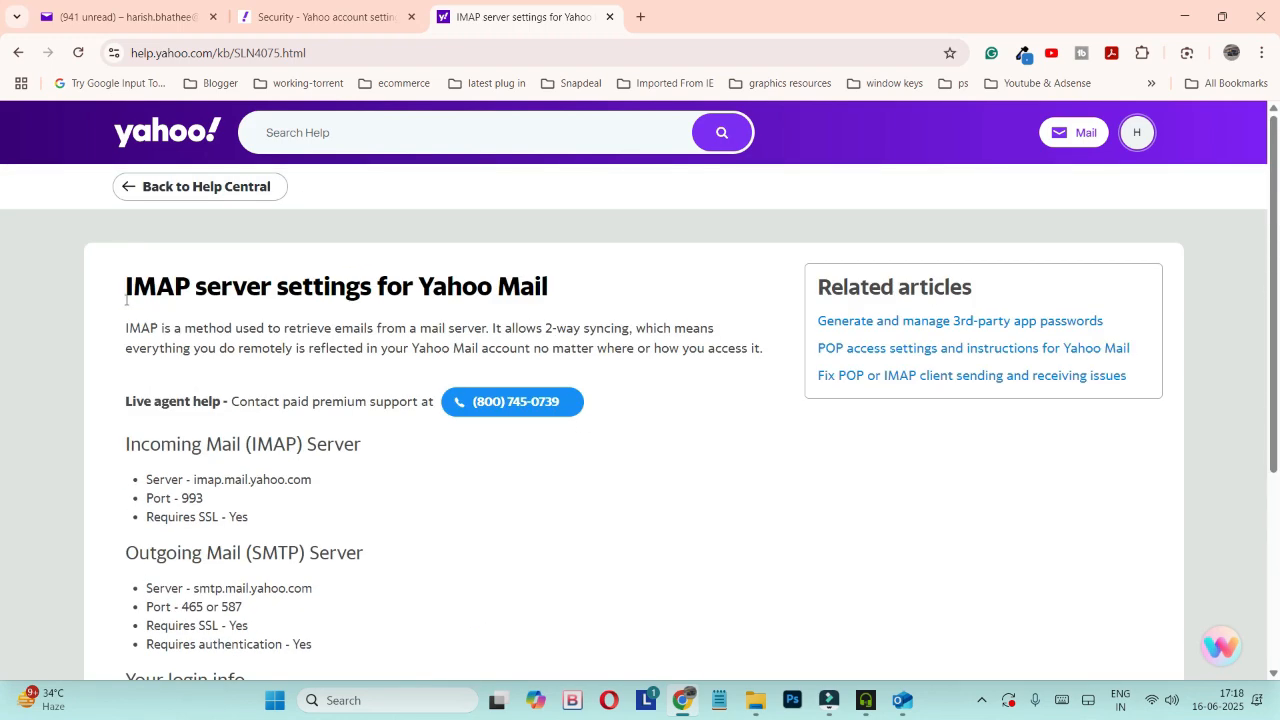
# Step: Highlight the IMAP server settings heading and scroll to the login info section
pyautogui.tripleClick(336, 286)
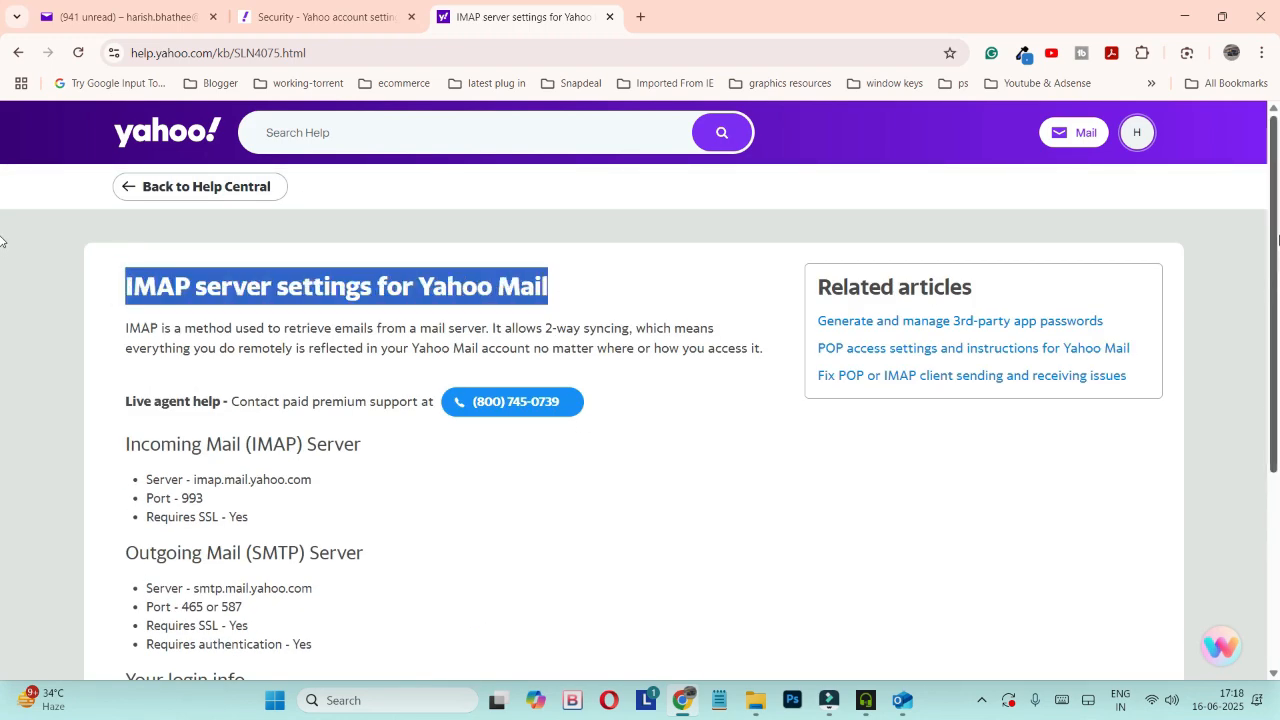
pyautogui.scroll(-3)
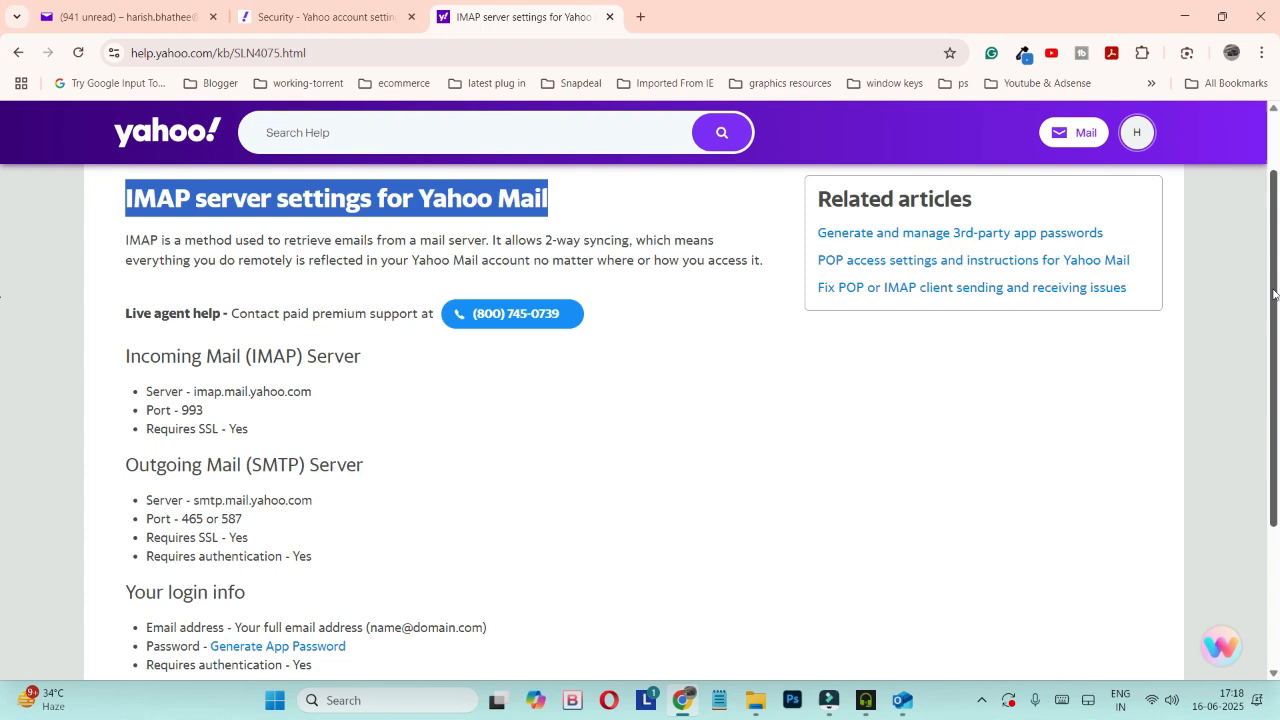
pyautogui.moveTo(316, 424)
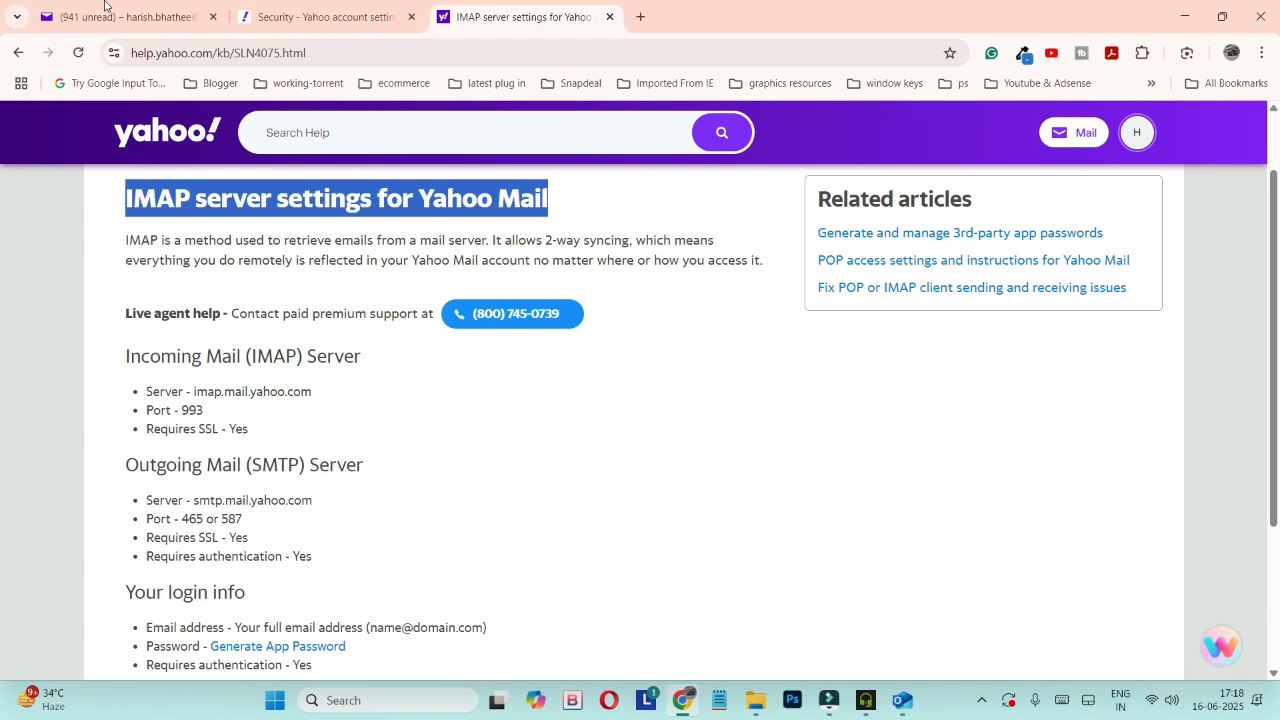
# Step: From the Yahoo Mail inbox, go to Account Info via the profile menu and verify sign-in with Next
pyautogui.click(120, 16)
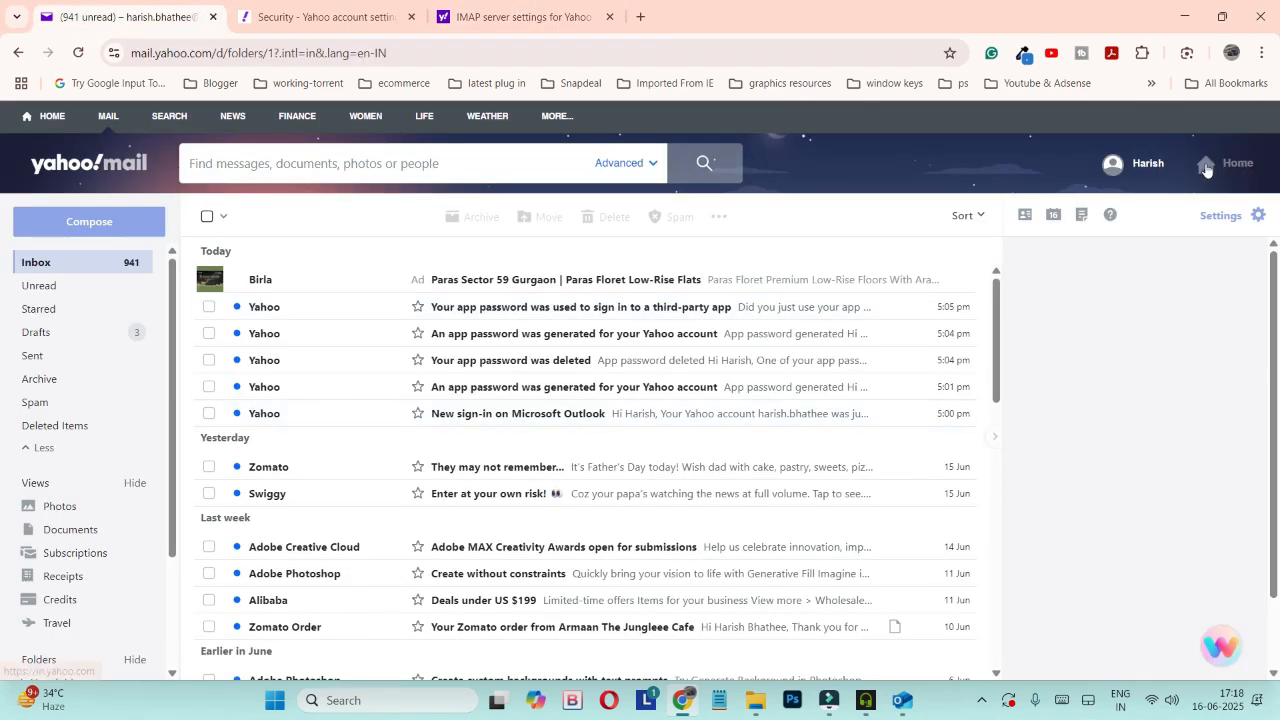
pyautogui.click(1132, 164)
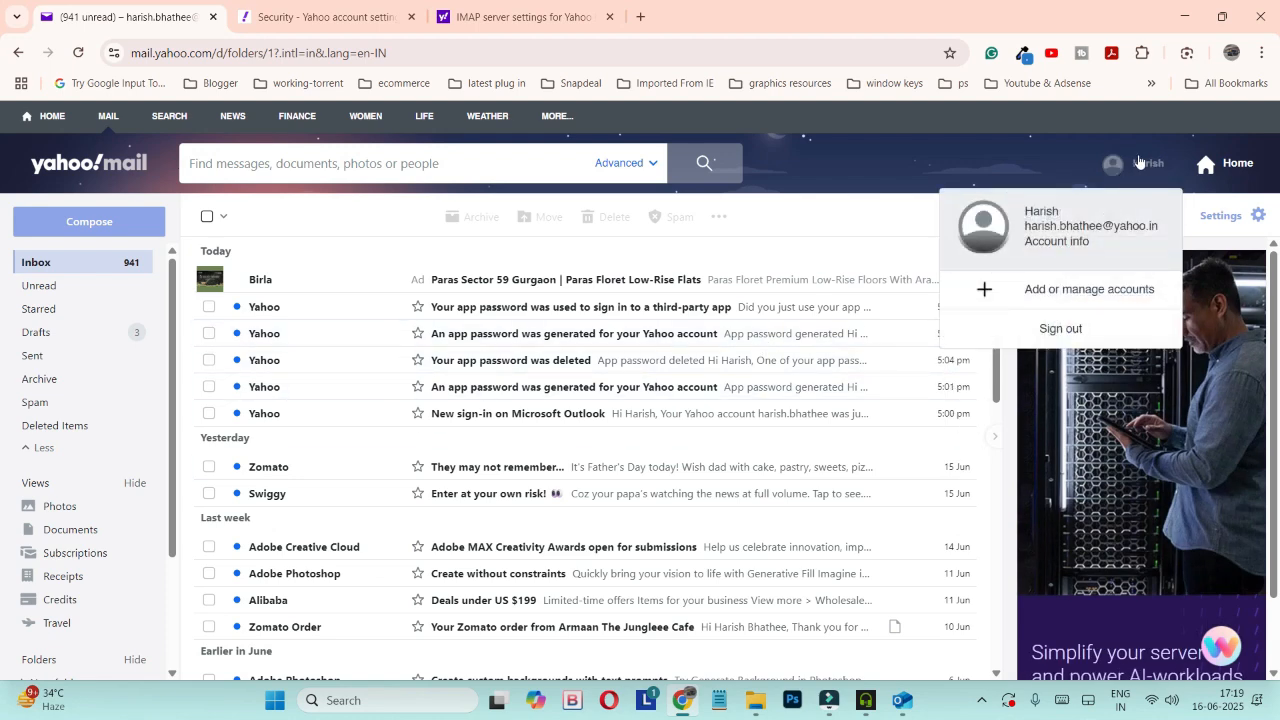
pyautogui.moveTo(1056, 240)
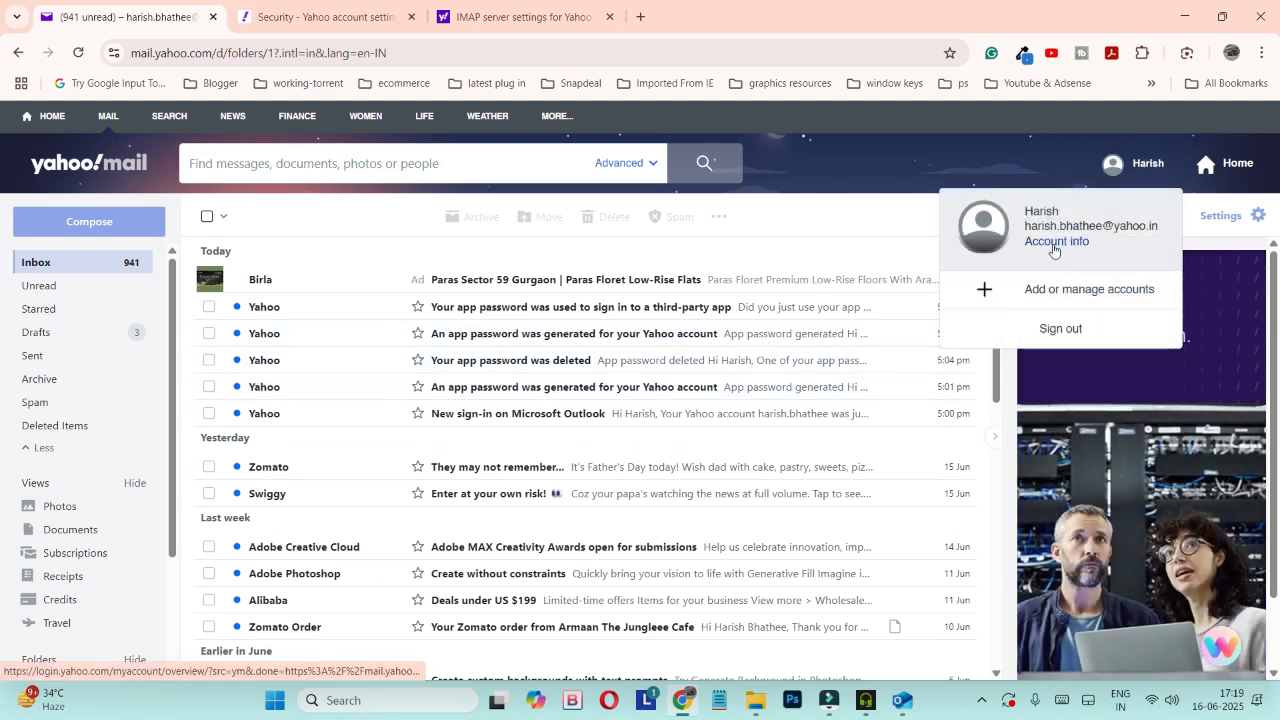
pyautogui.click(1056, 240)
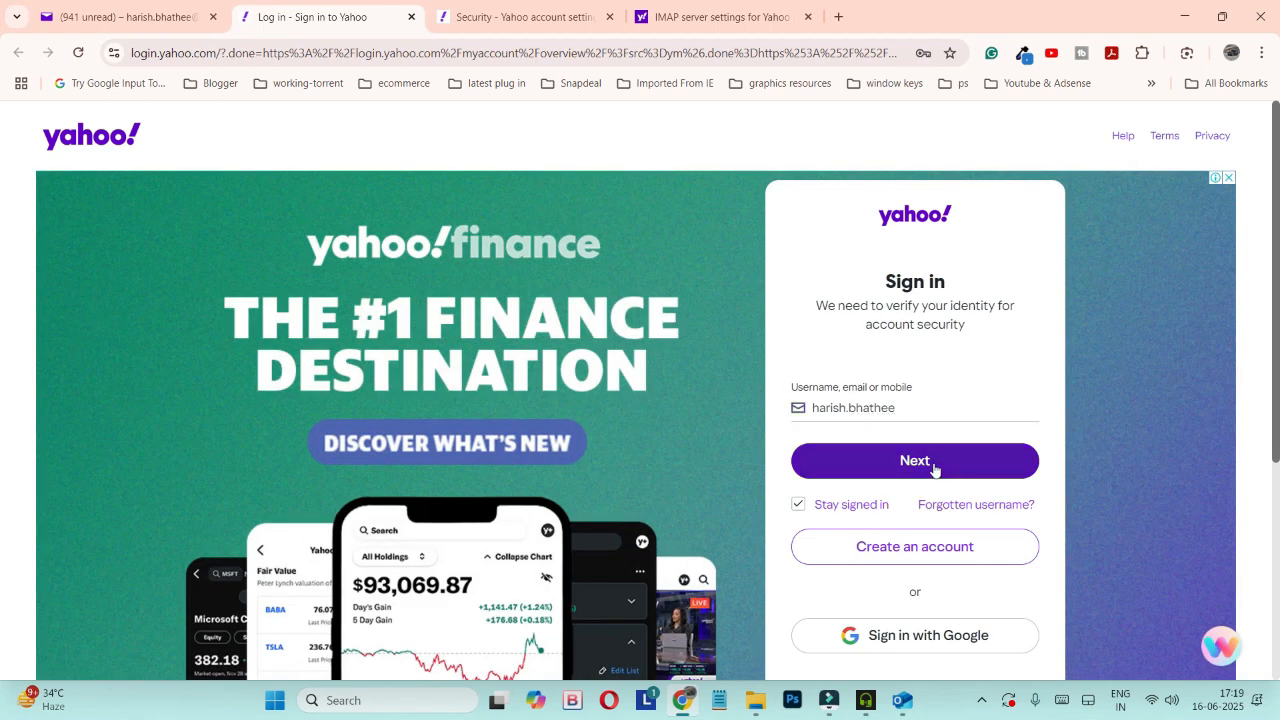
pyautogui.click(914, 460)
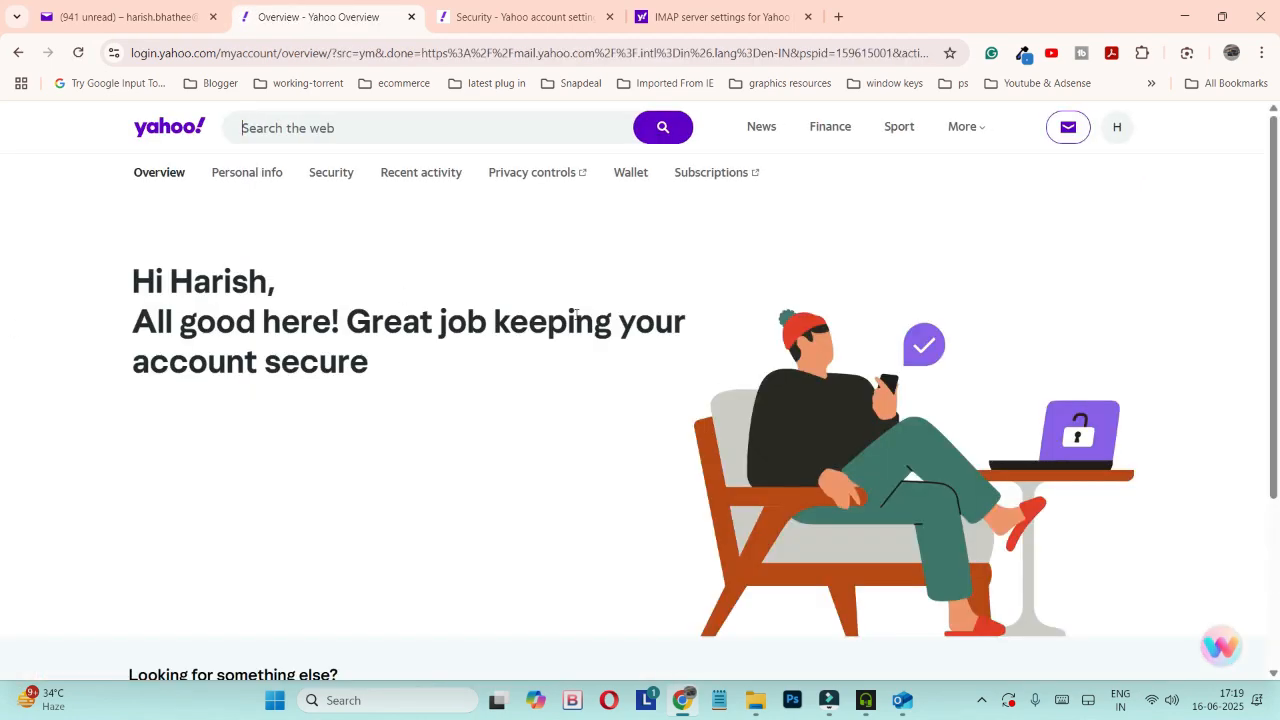
pyautogui.moveTo(104, 336)
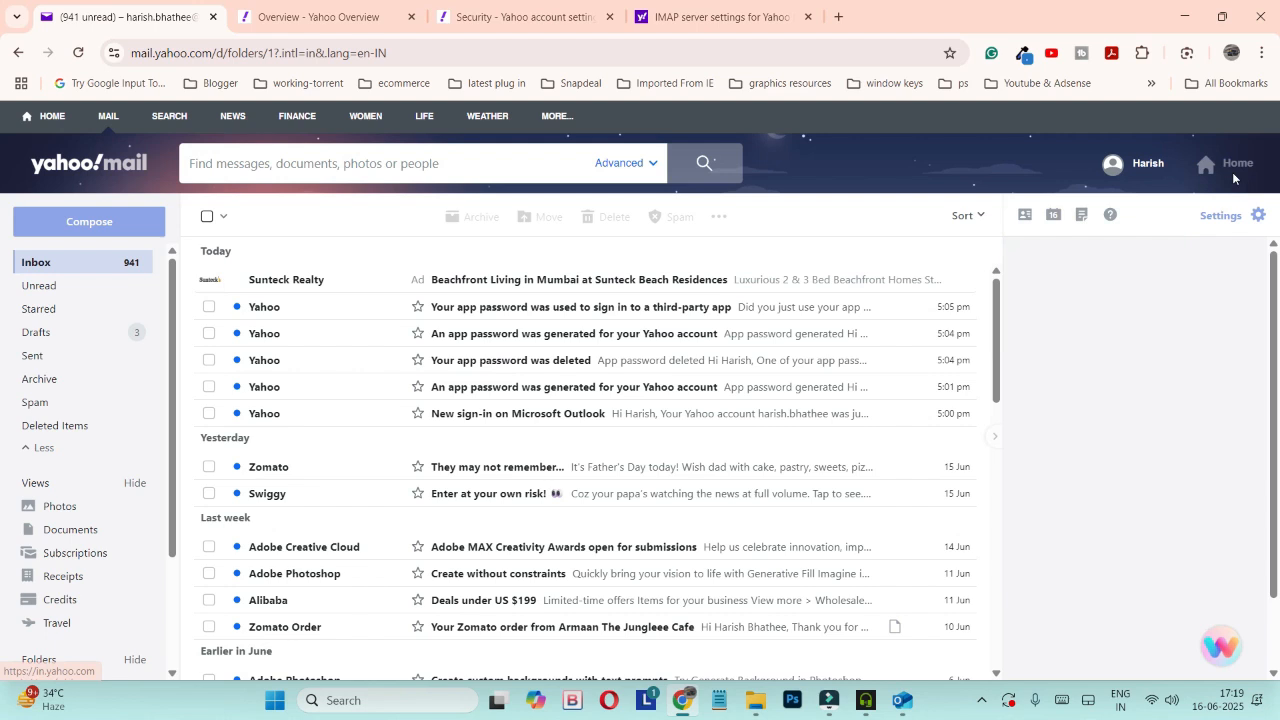
# Step: Reopen Account Info from the profile menu and head to the Security section of the account overview
pyautogui.click(1148, 164)
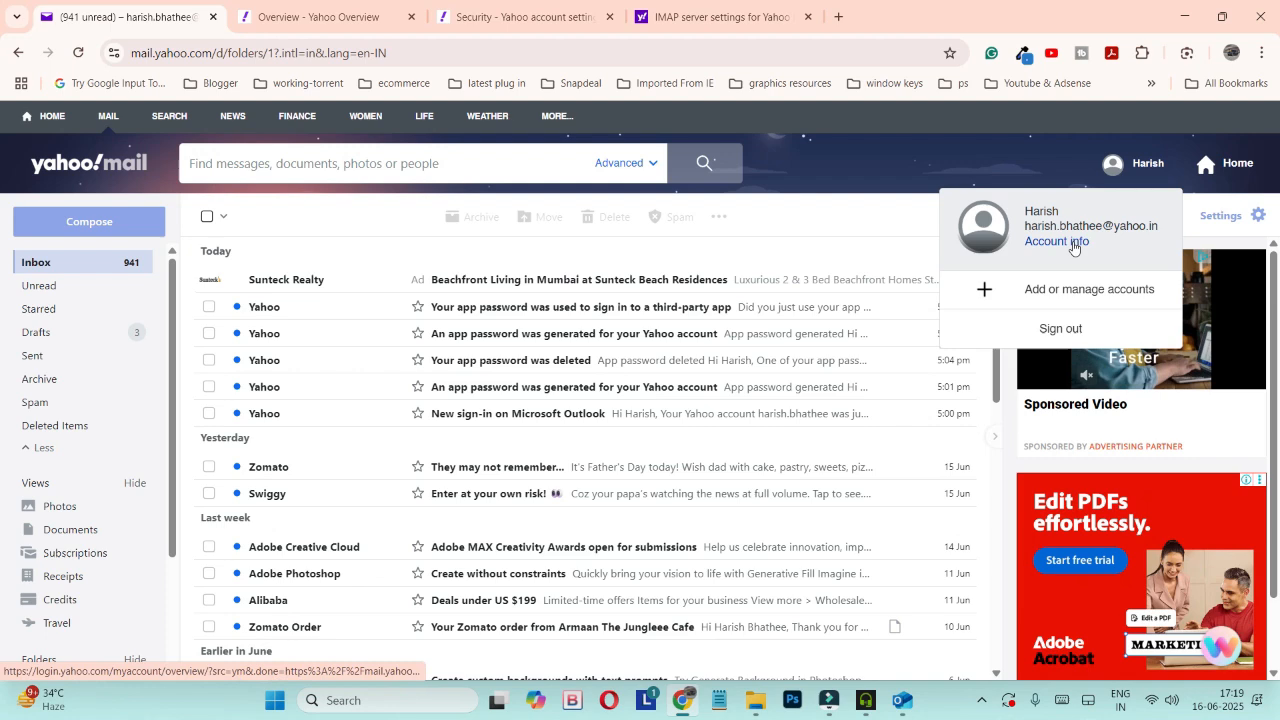
pyautogui.click(1056, 240)
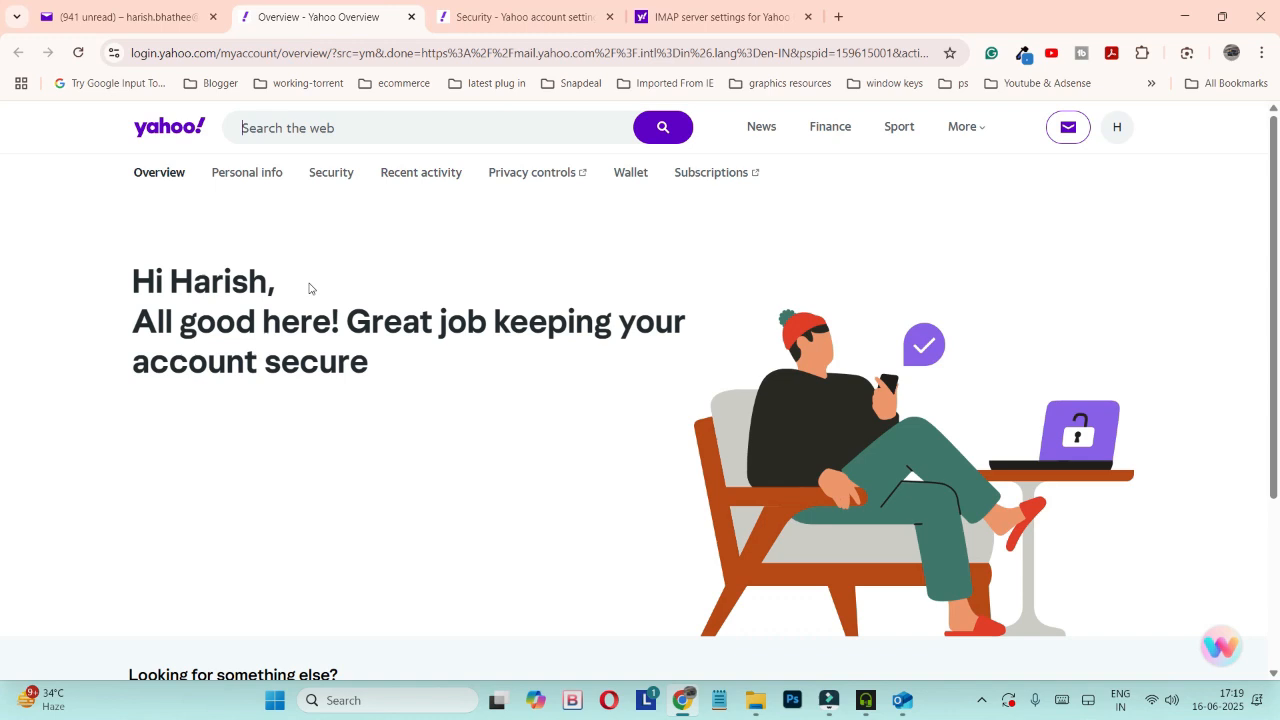
pyautogui.moveTo(332, 172)
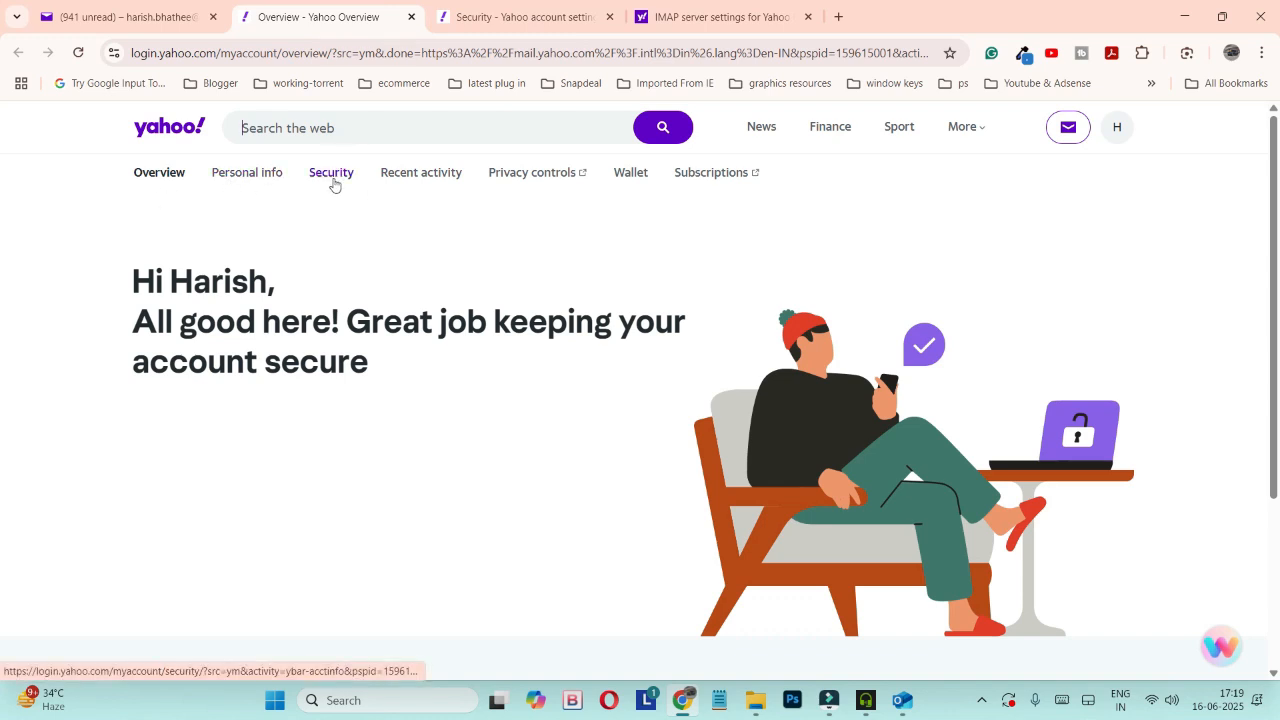
pyautogui.click(332, 172)
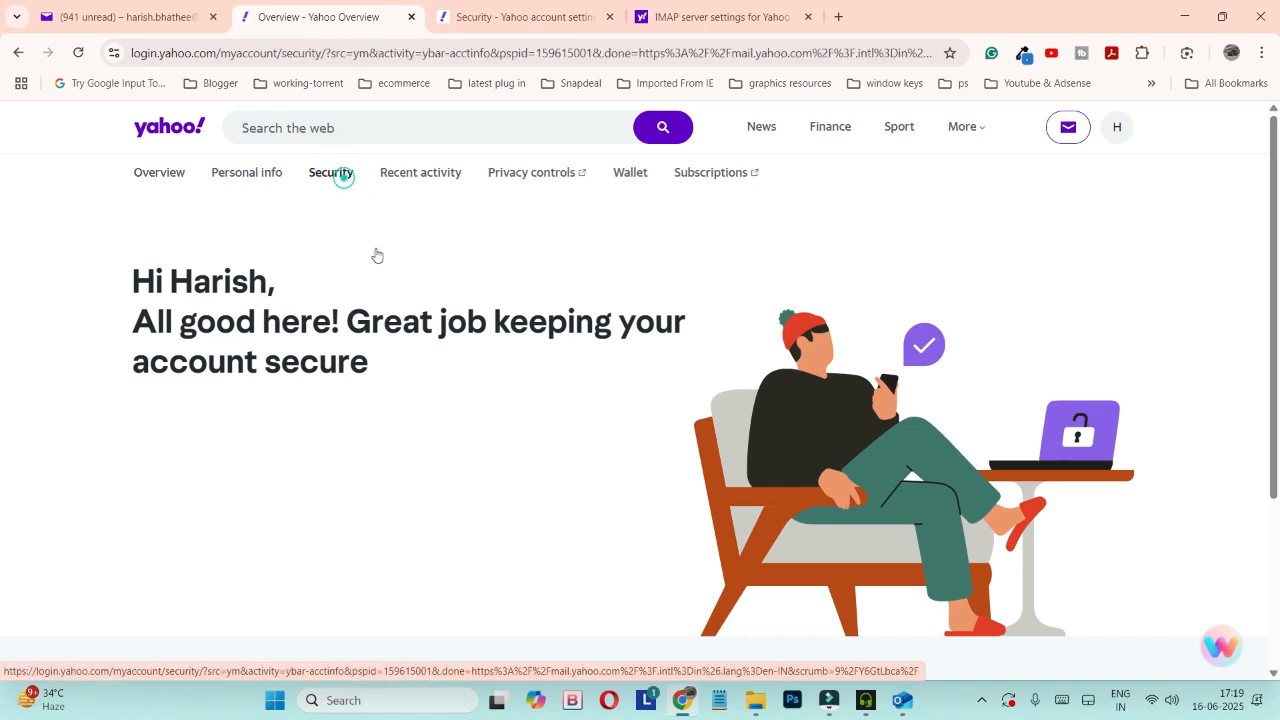
# Step: Load the Security page and scroll to the 2-step verification and app password section
pyautogui.click(332, 172)
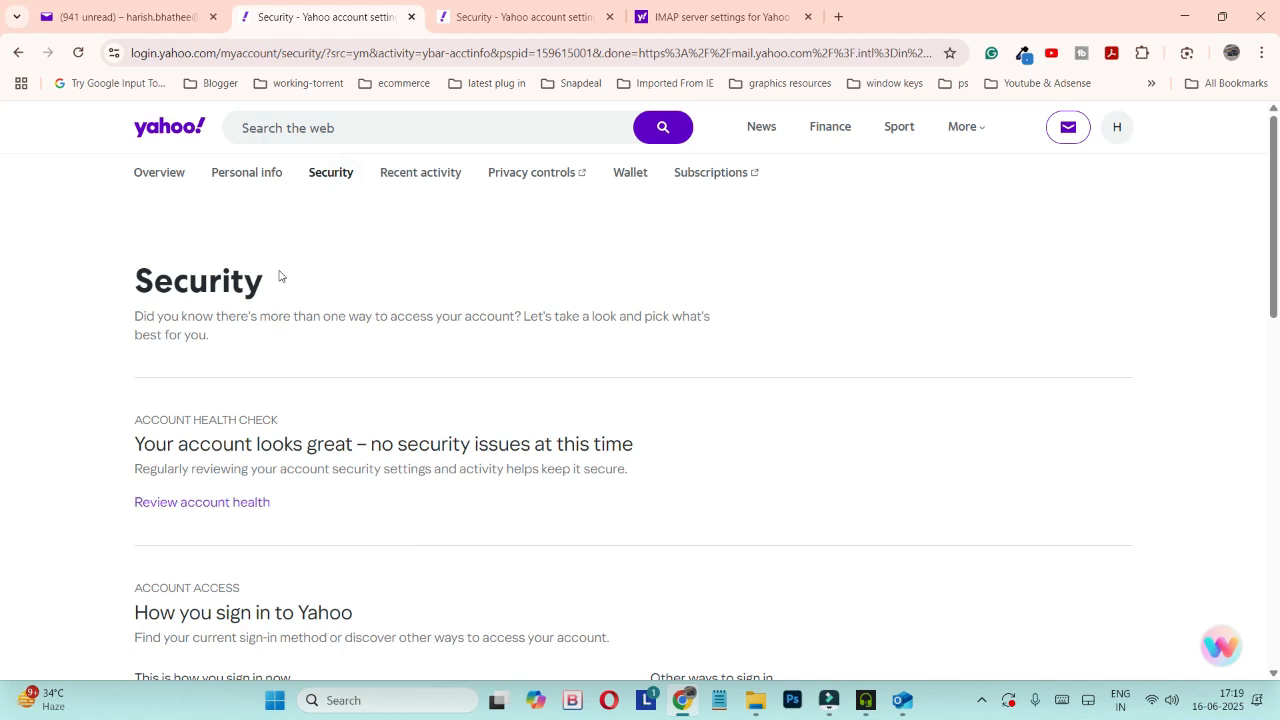
pyautogui.scroll(-3)
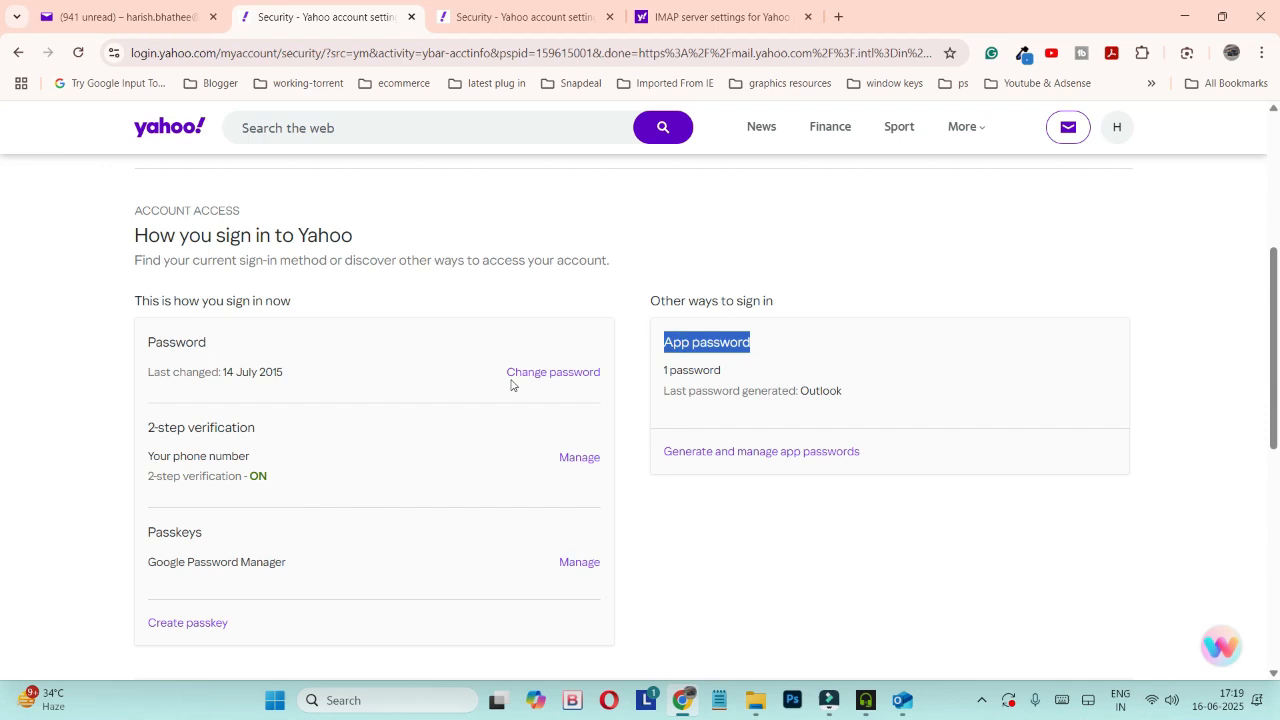
pyautogui.moveTo(216, 516)
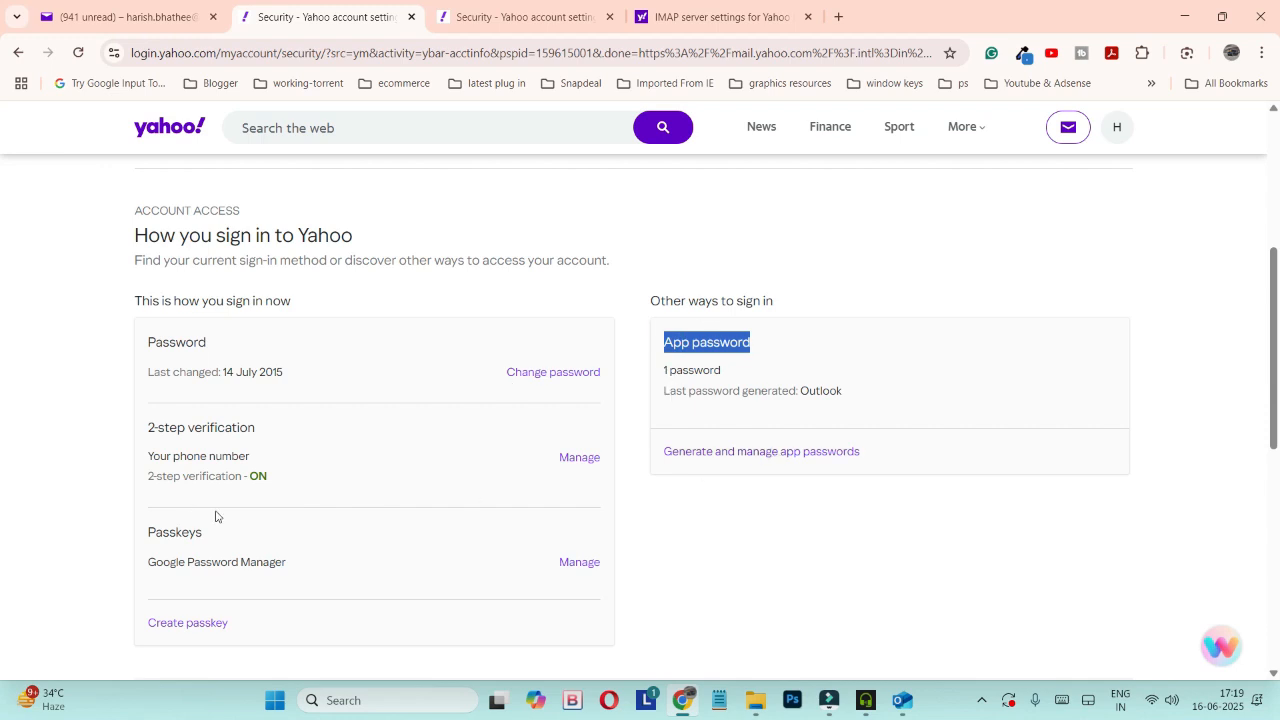
pyautogui.moveTo(152, 430)
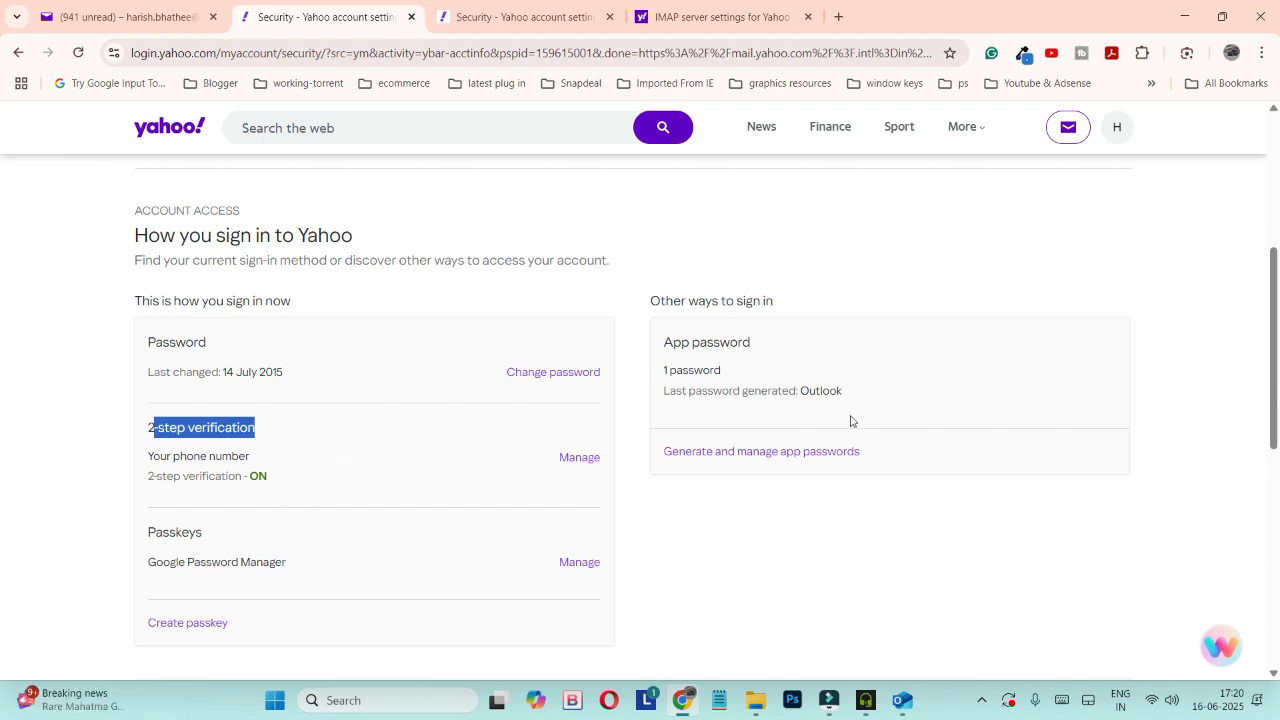
pyautogui.doubleClick(706, 342)
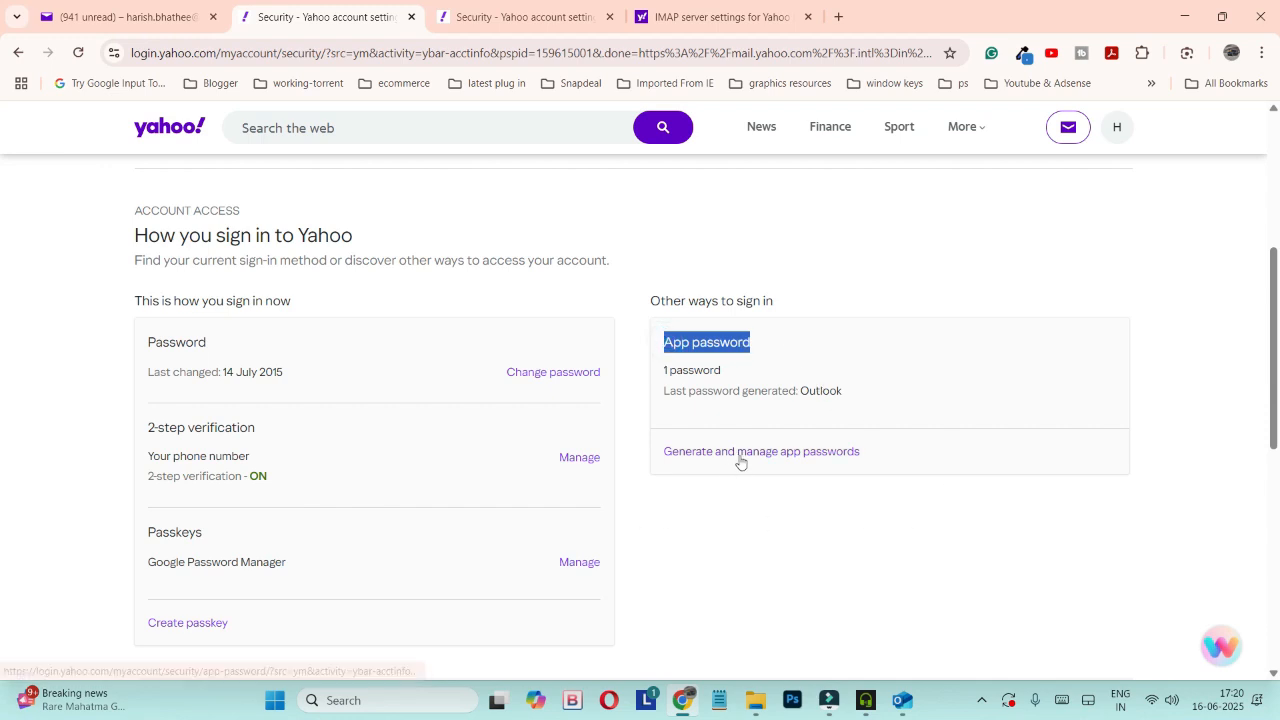
pyautogui.moveTo(708, 456)
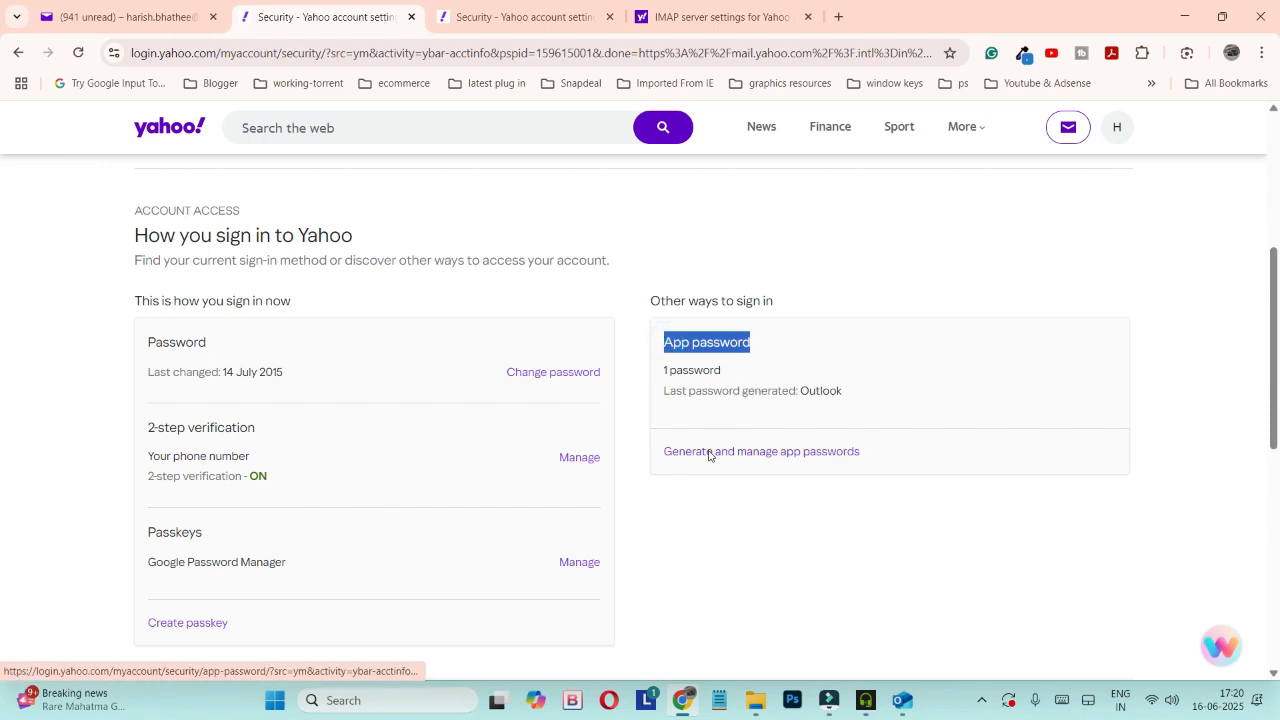
# Step: Delete the old Outlook app password and start a new one named 'Outlook'
pyautogui.click(760, 452)
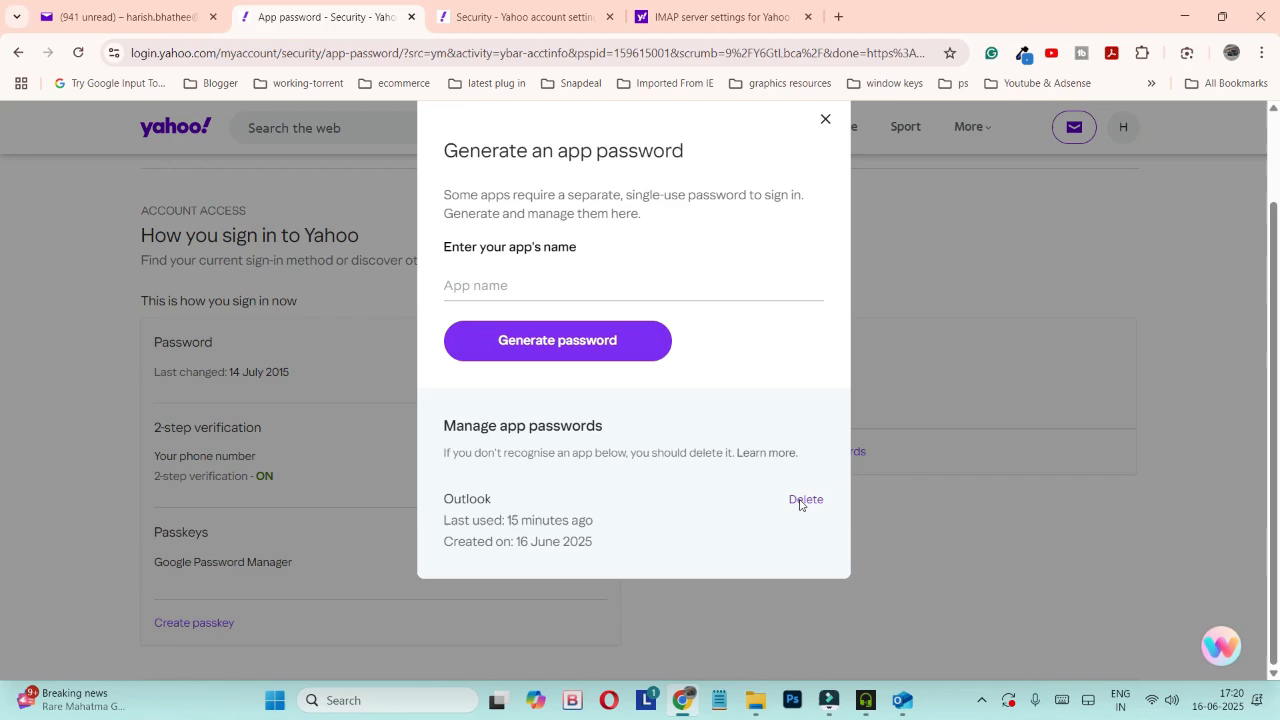
pyautogui.click(824, 120)
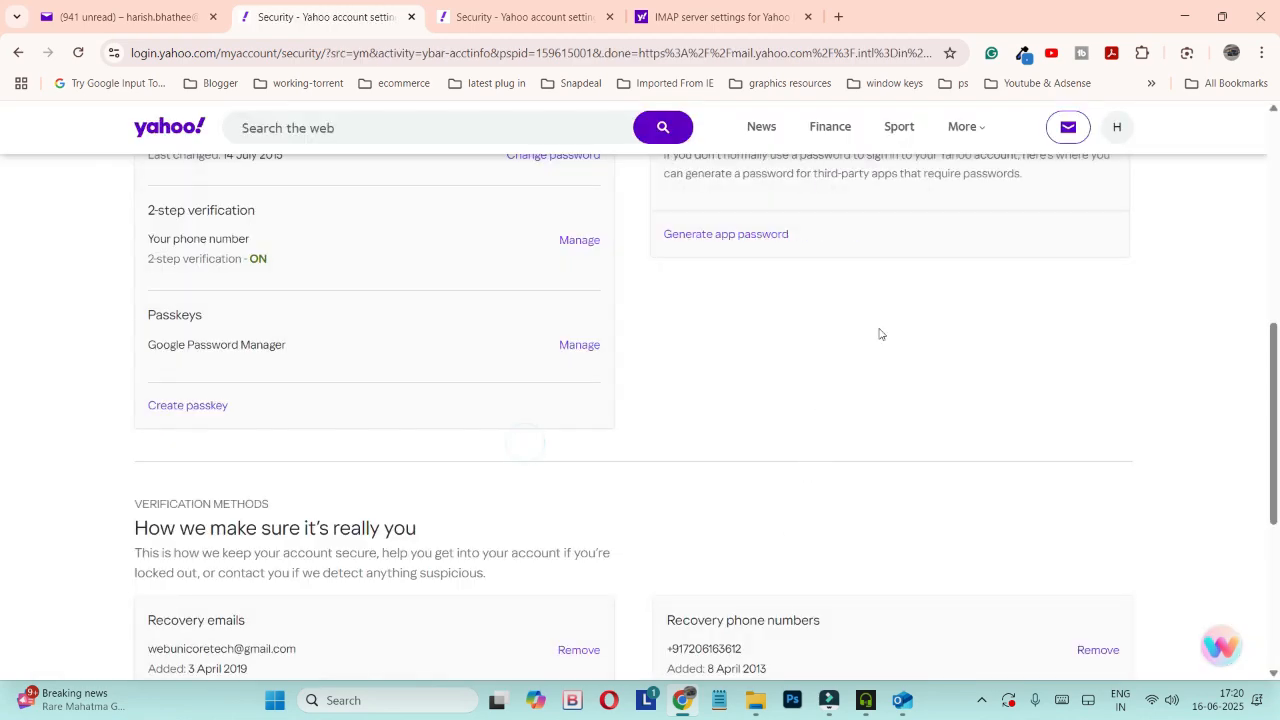
pyautogui.click(724, 232)
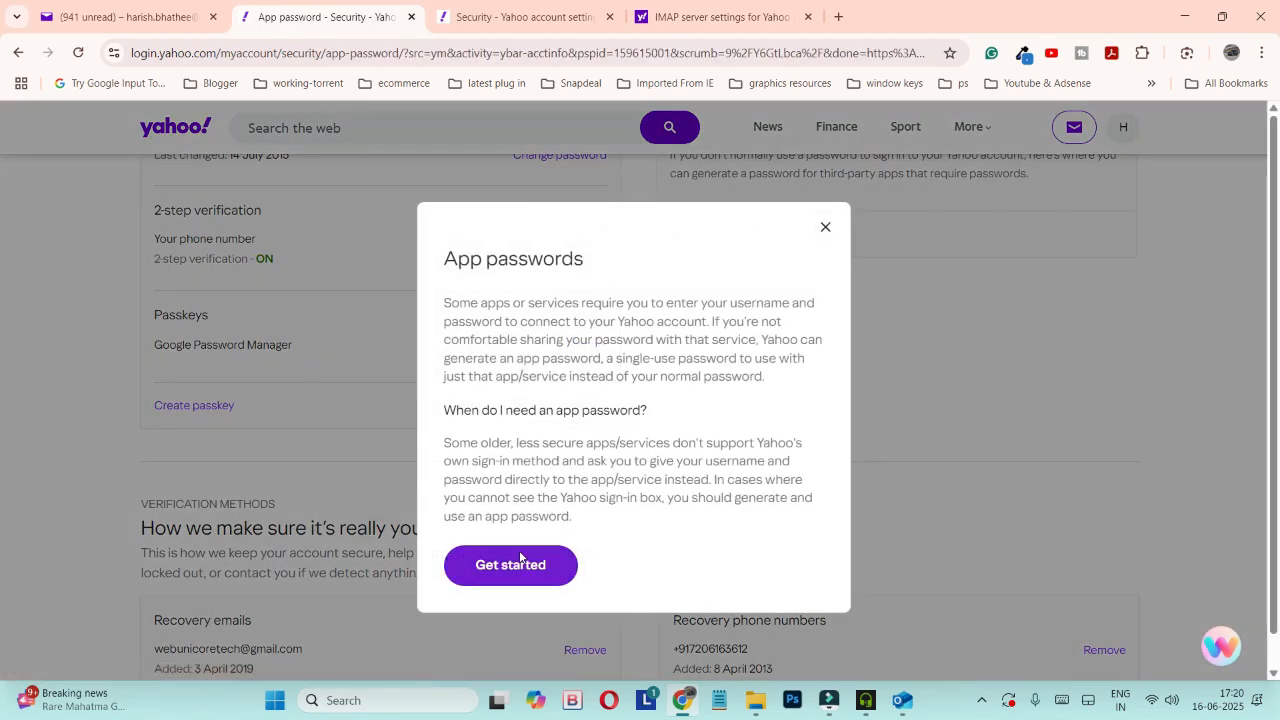
pyautogui.click(510, 564)
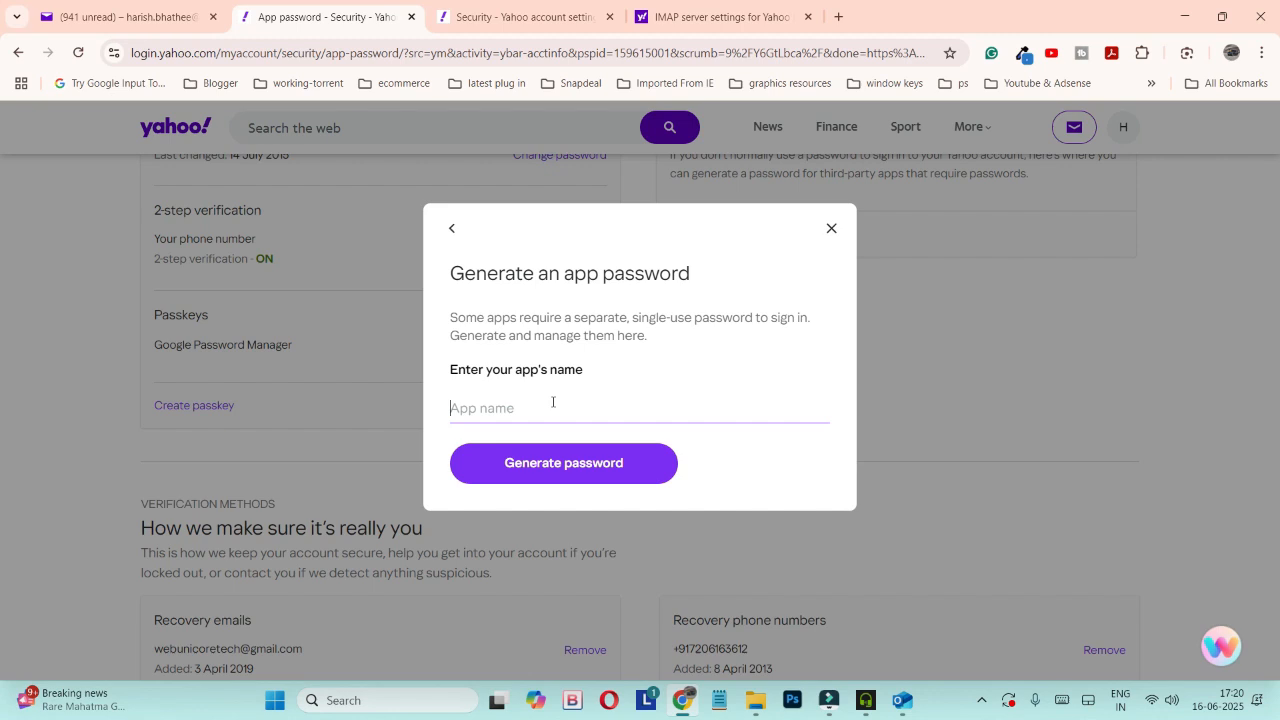
pyautogui.write('Outlook')
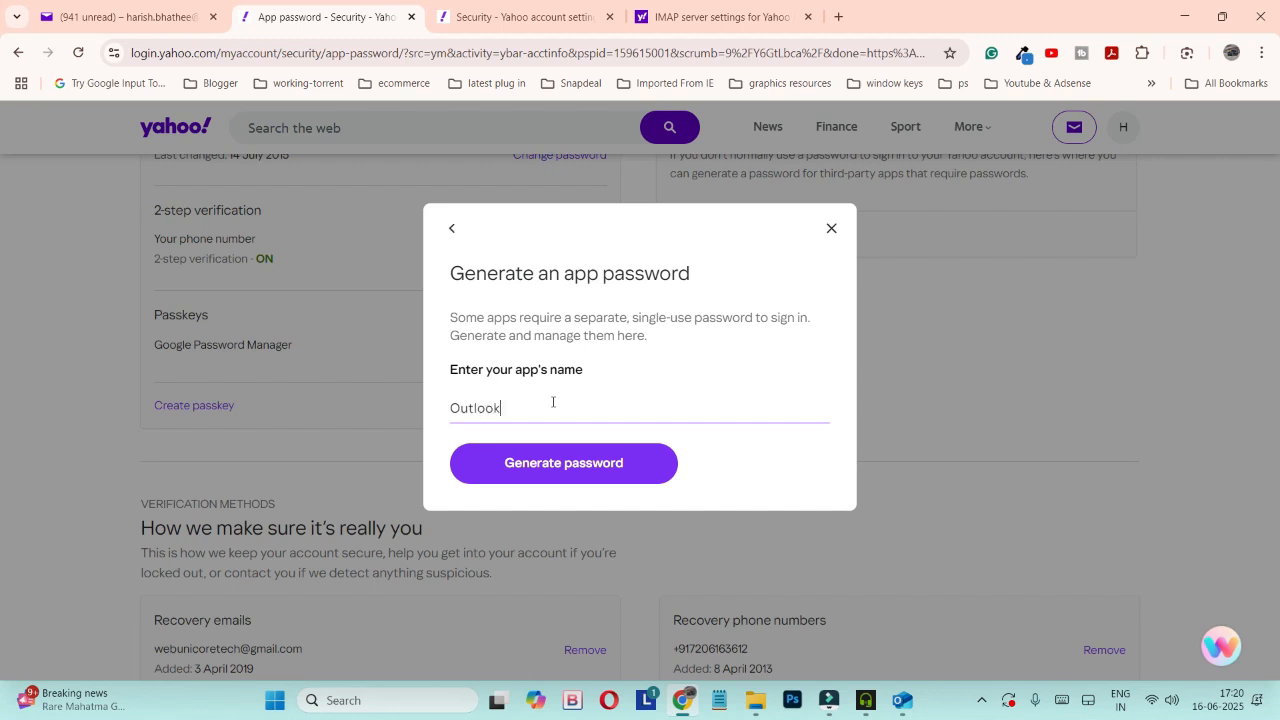
pyautogui.moveTo(532, 444)
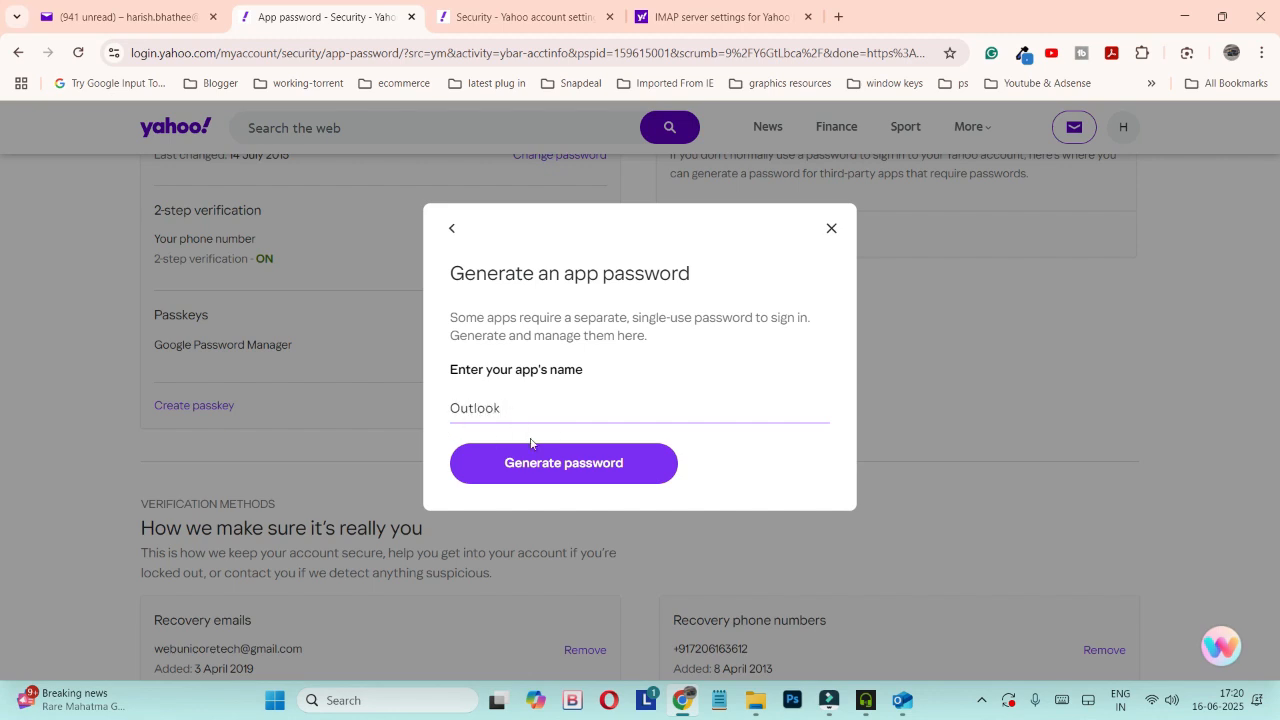
# Step: Generate the new Outlook app password and copy it to the clipboard
pyautogui.click(564, 462)
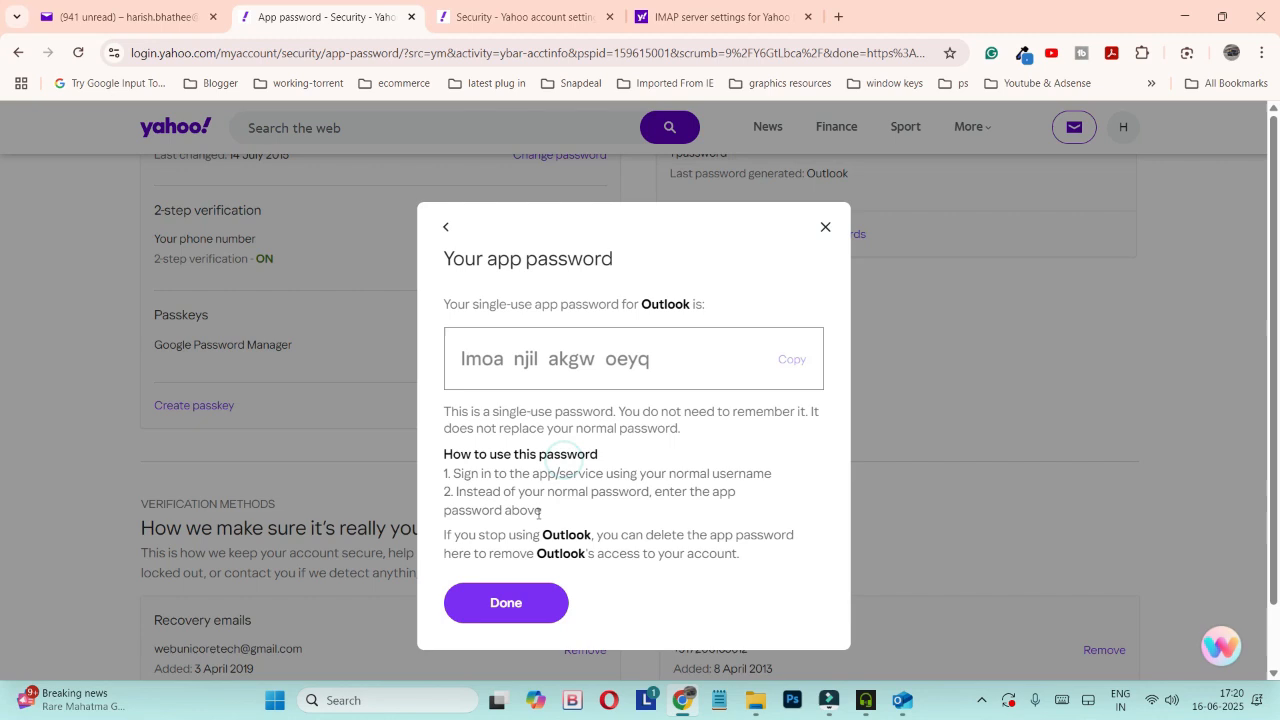
pyautogui.click(792, 358)
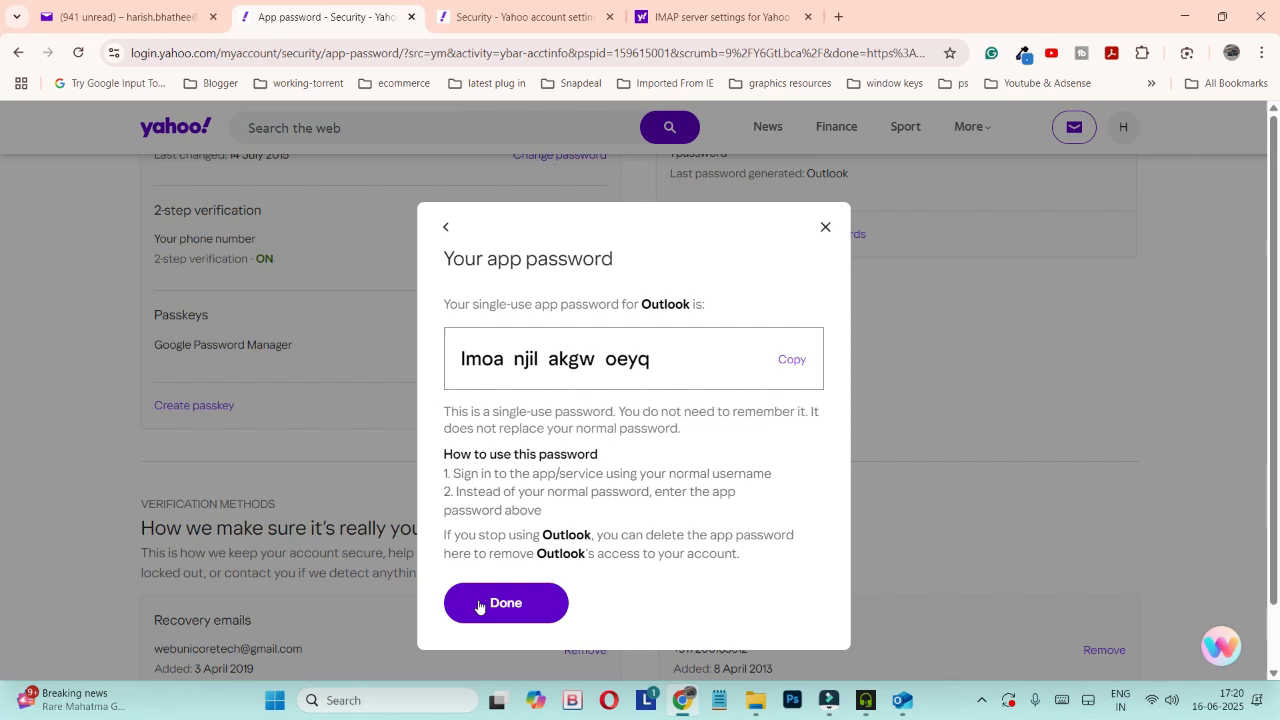
pyautogui.moveTo(492, 572)
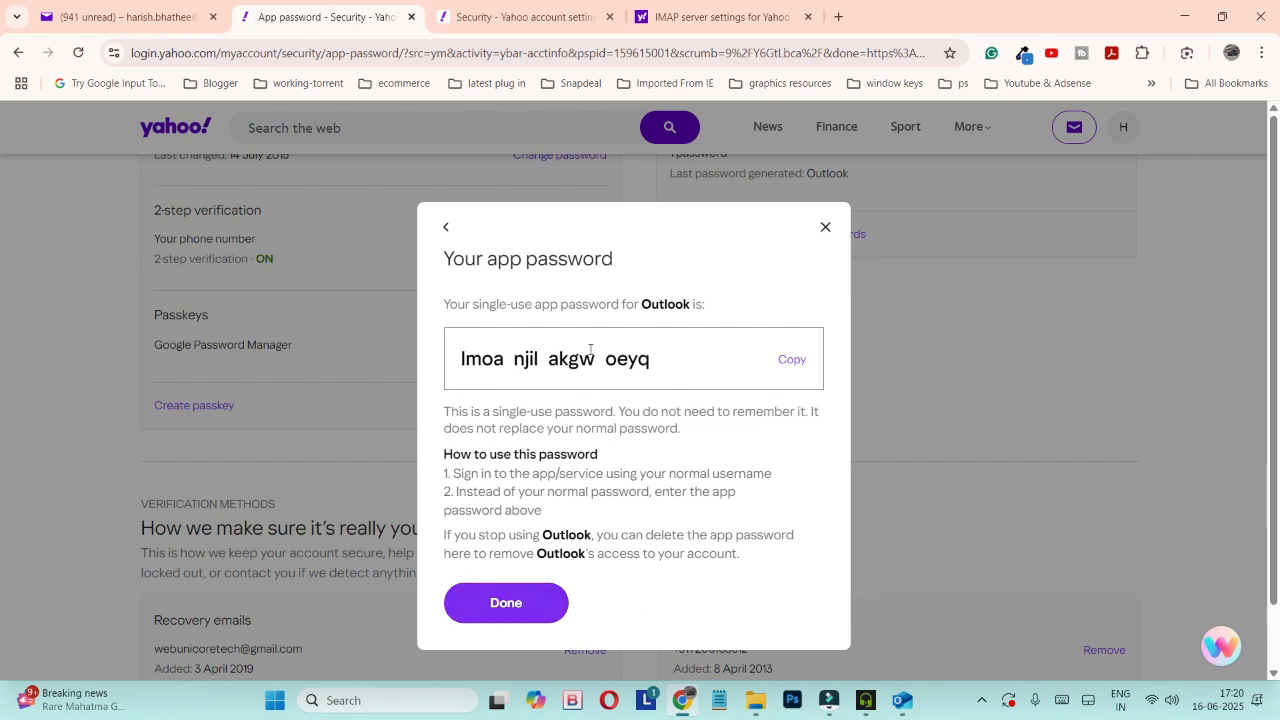
pyautogui.click(792, 360)
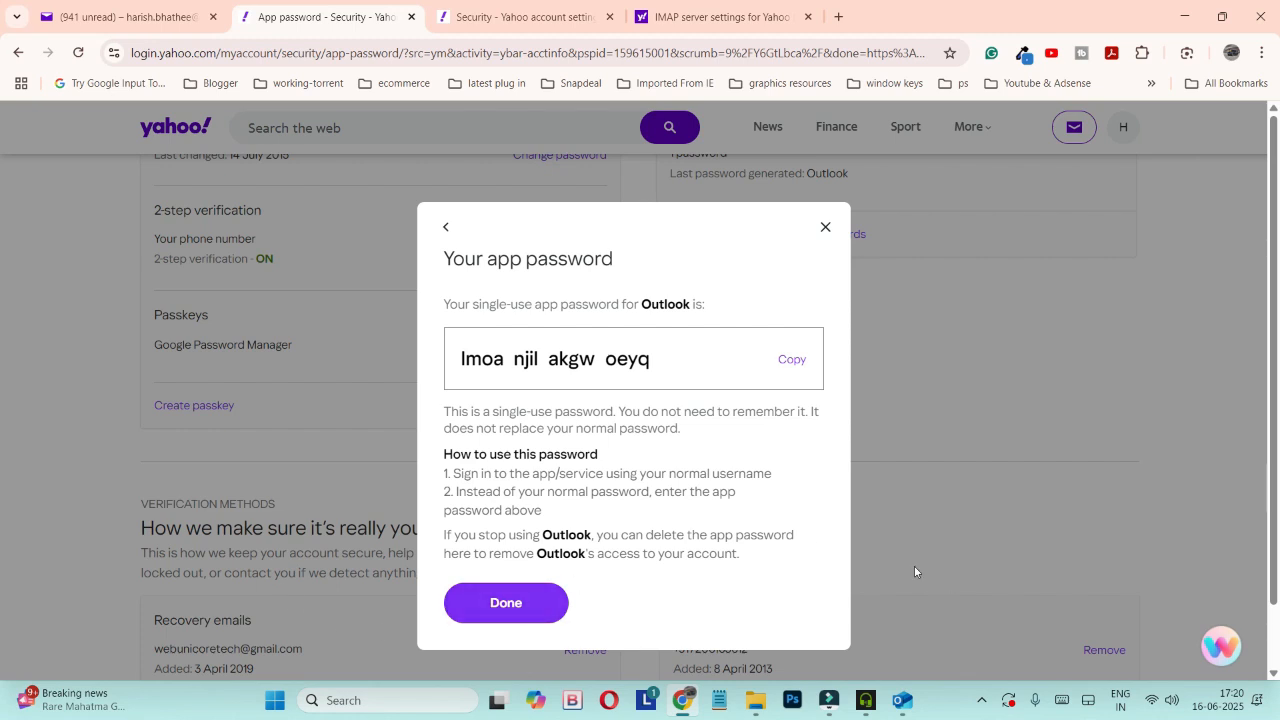
pyautogui.moveTo(912, 608)
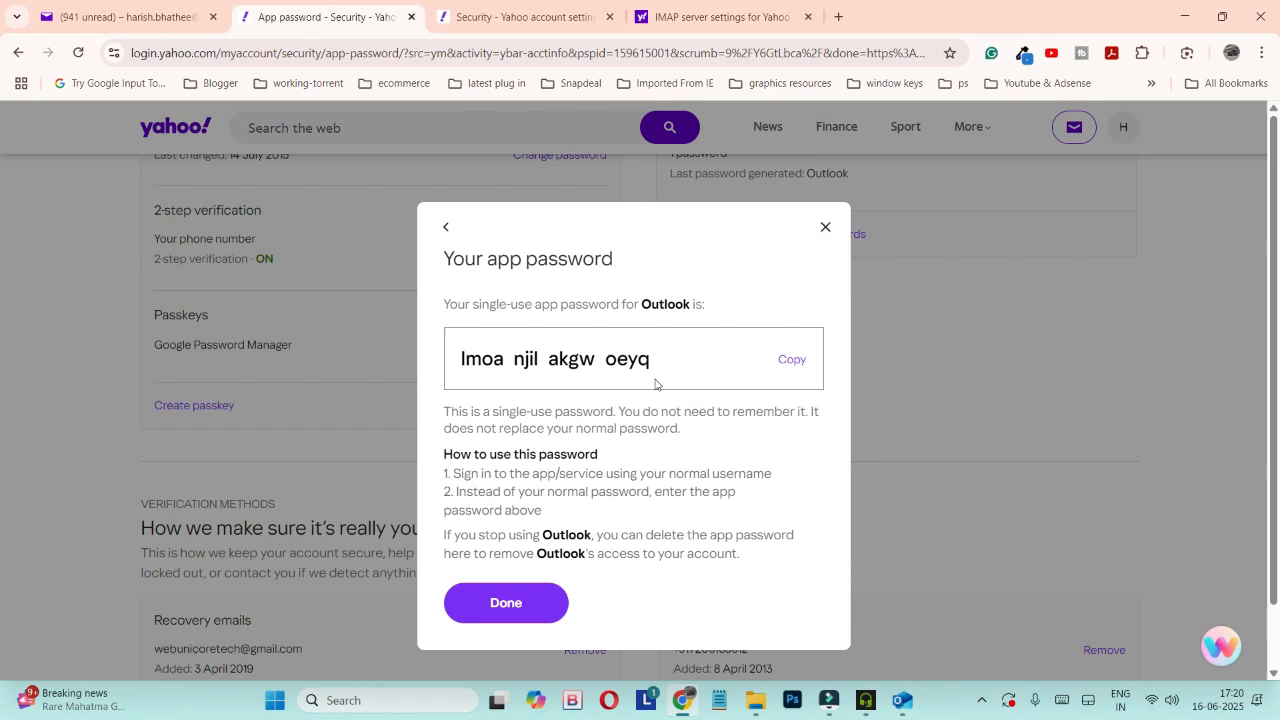
pyautogui.moveTo(678, 464)
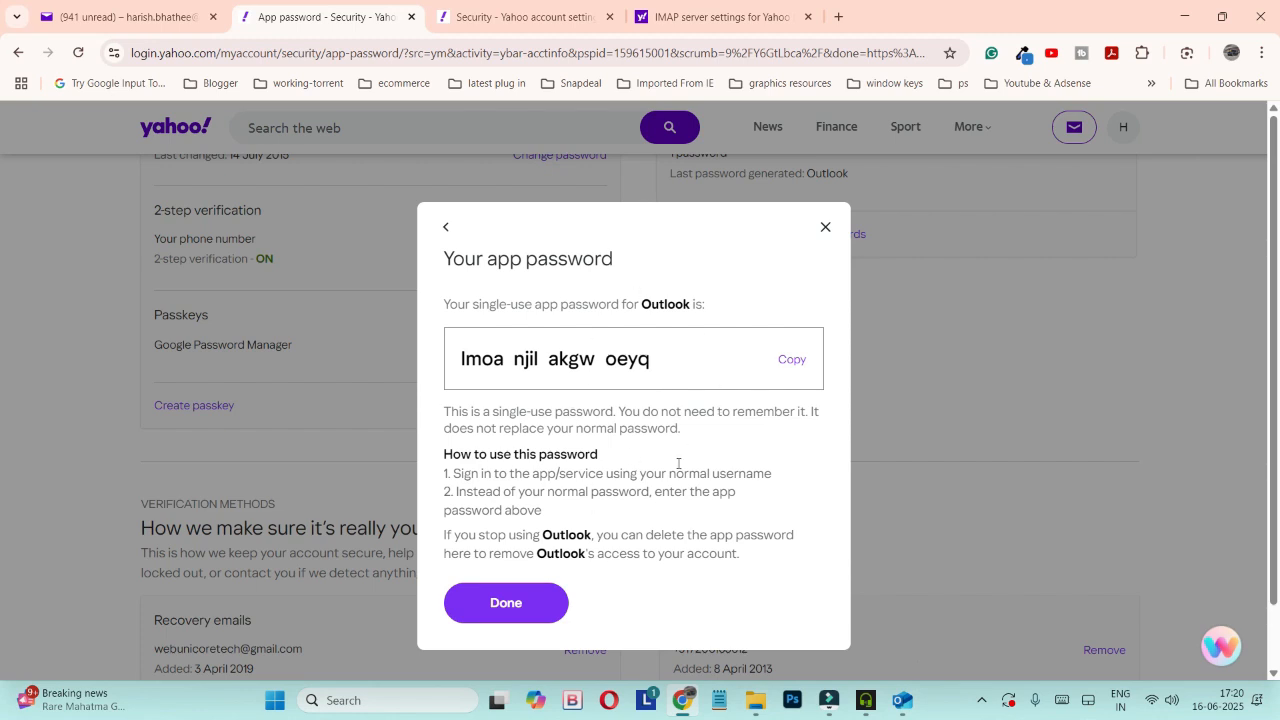
pyautogui.moveTo(672, 620)
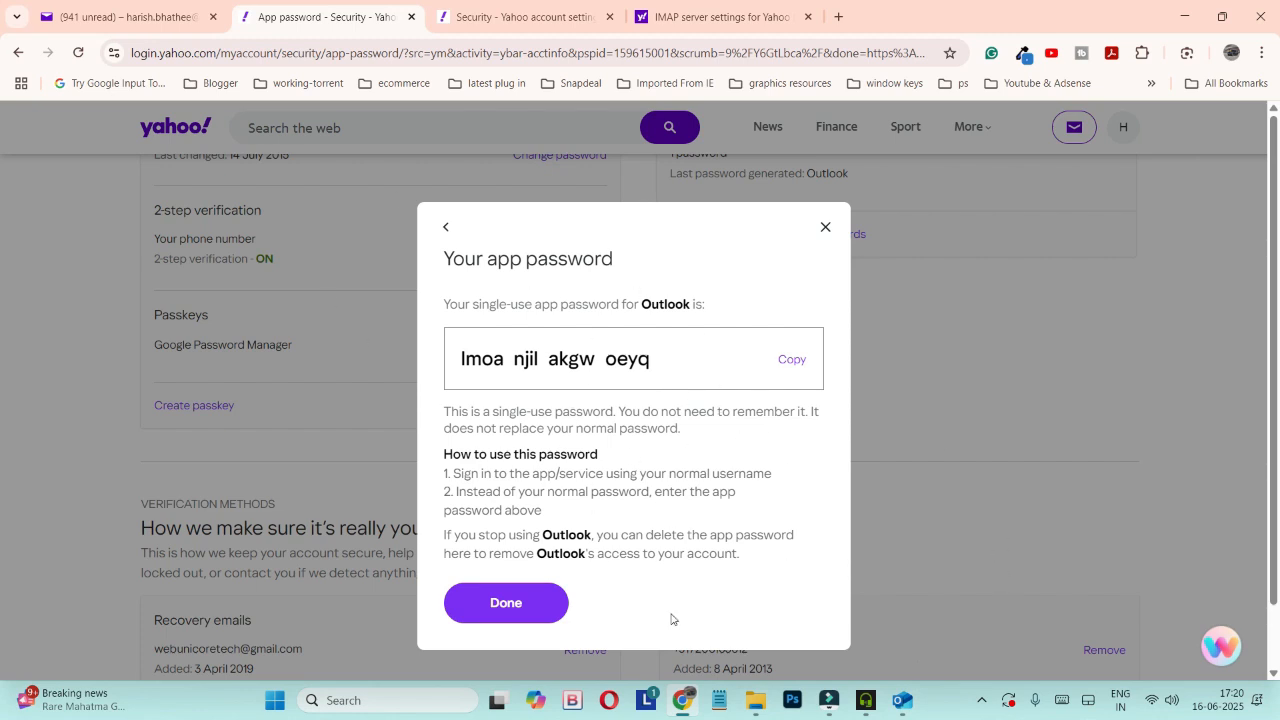
pyautogui.moveTo(780, 496)
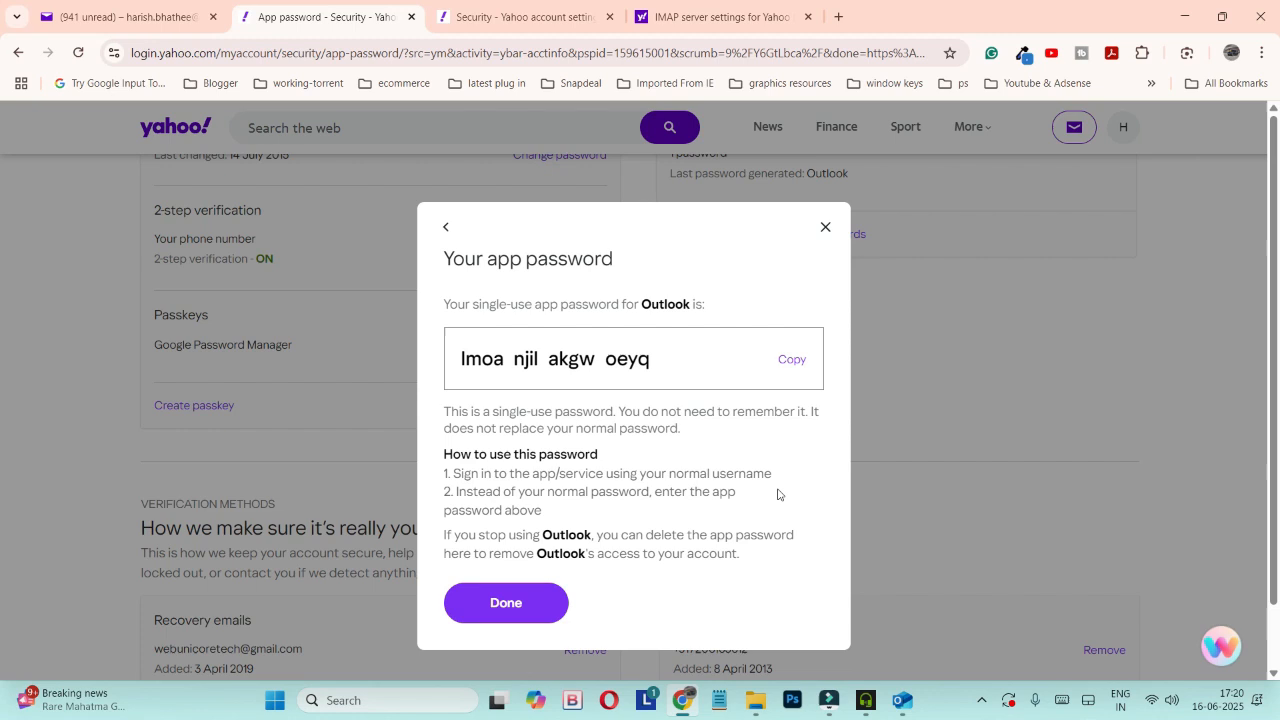
pyautogui.moveTo(780, 418)
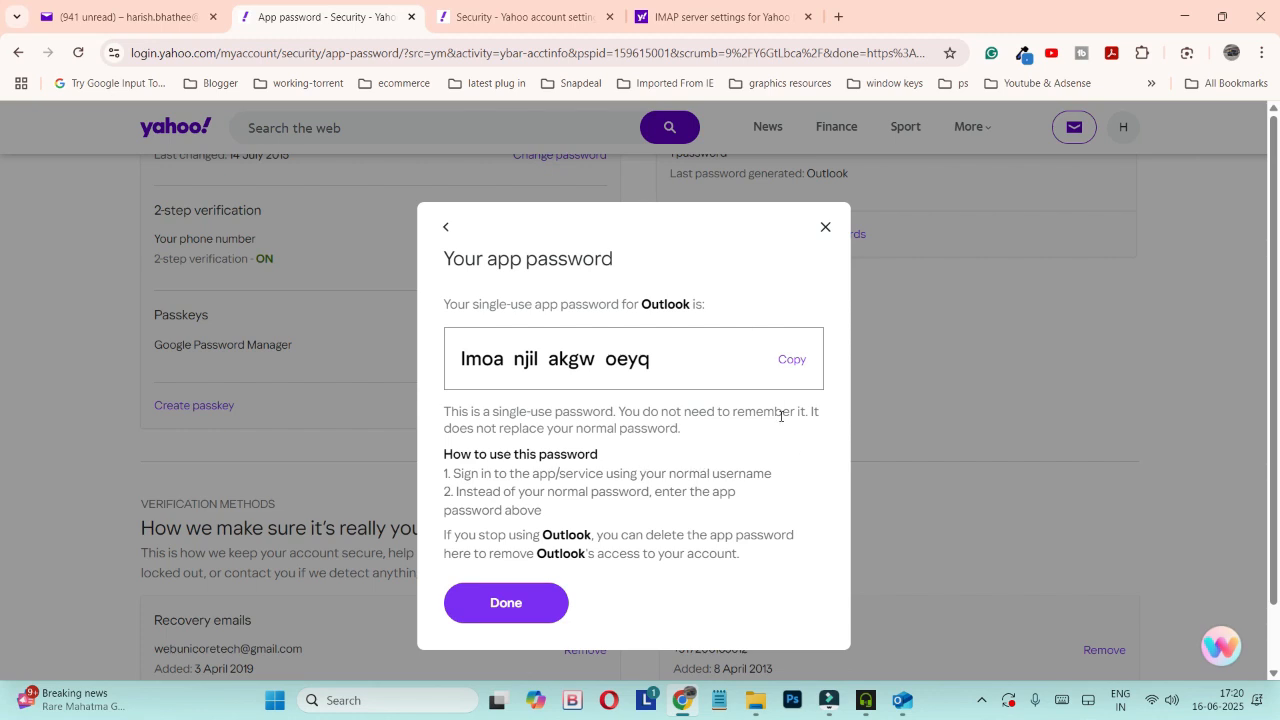
pyautogui.moveTo(872, 354)
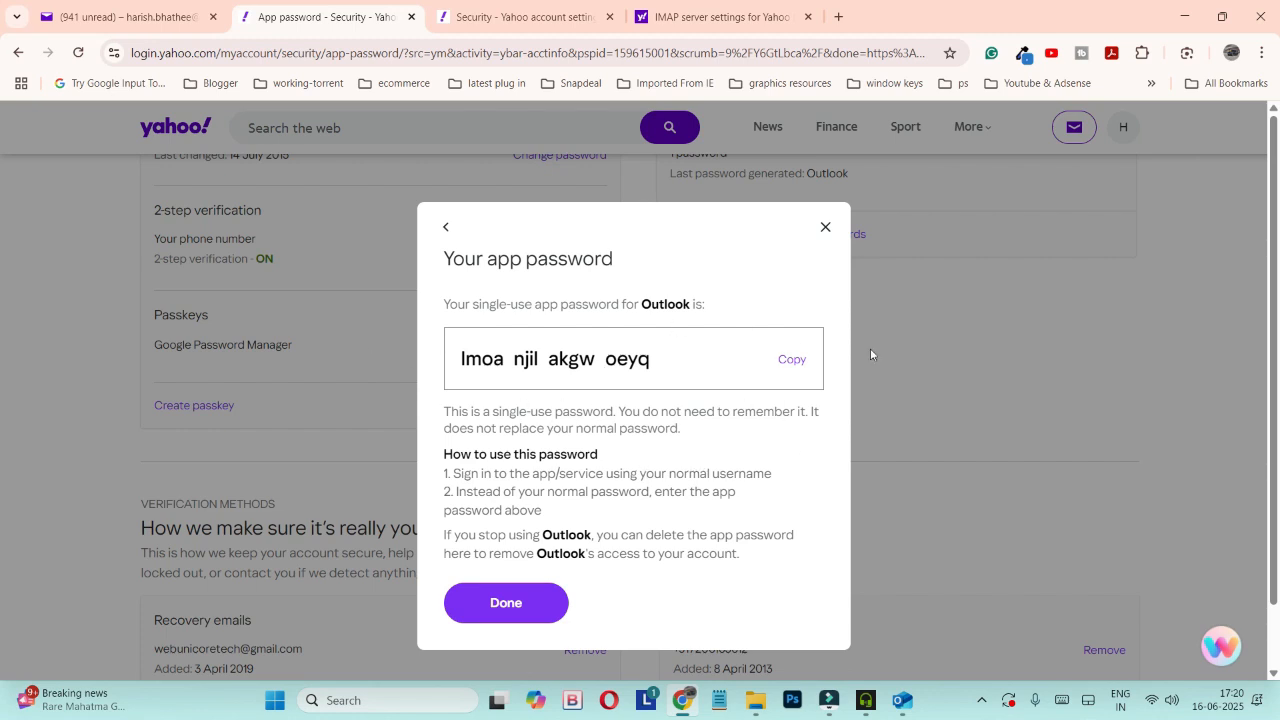
pyautogui.moveTo(956, 512)
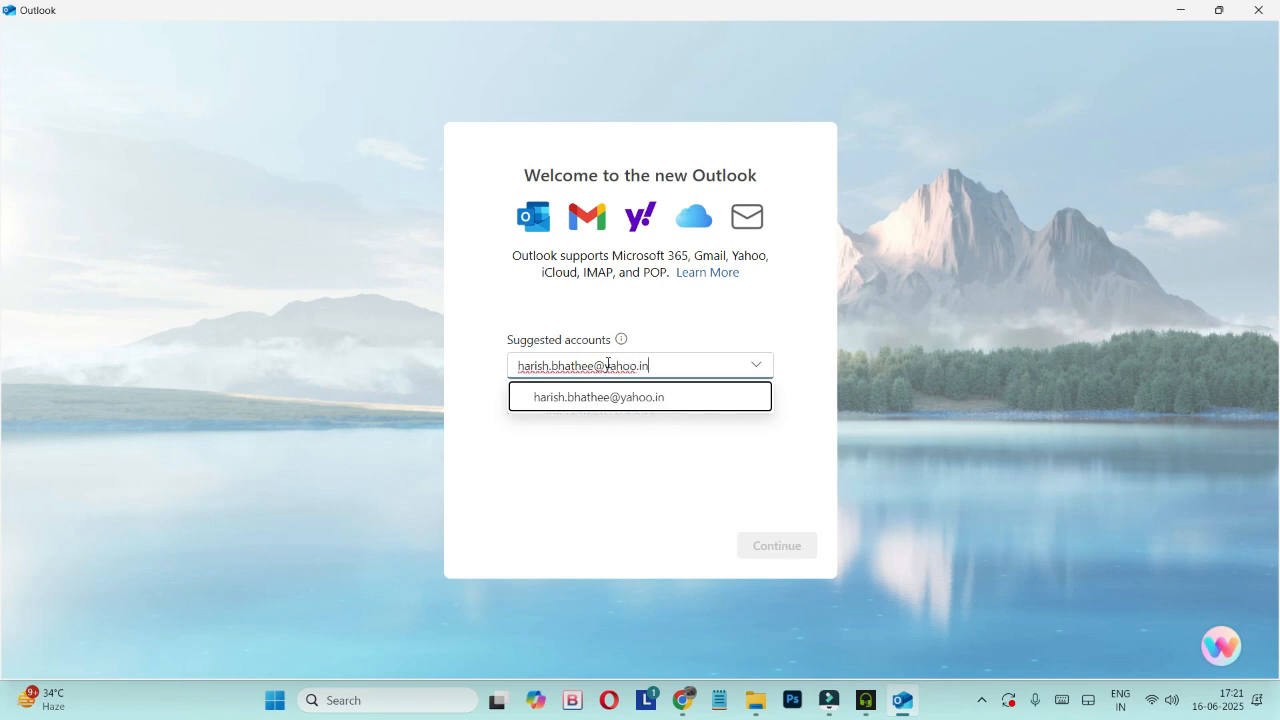
# Step: Choose the suggested Yahoo address in Outlook, continue, and agree to sync the Yahoo account
pyautogui.click(776, 544)
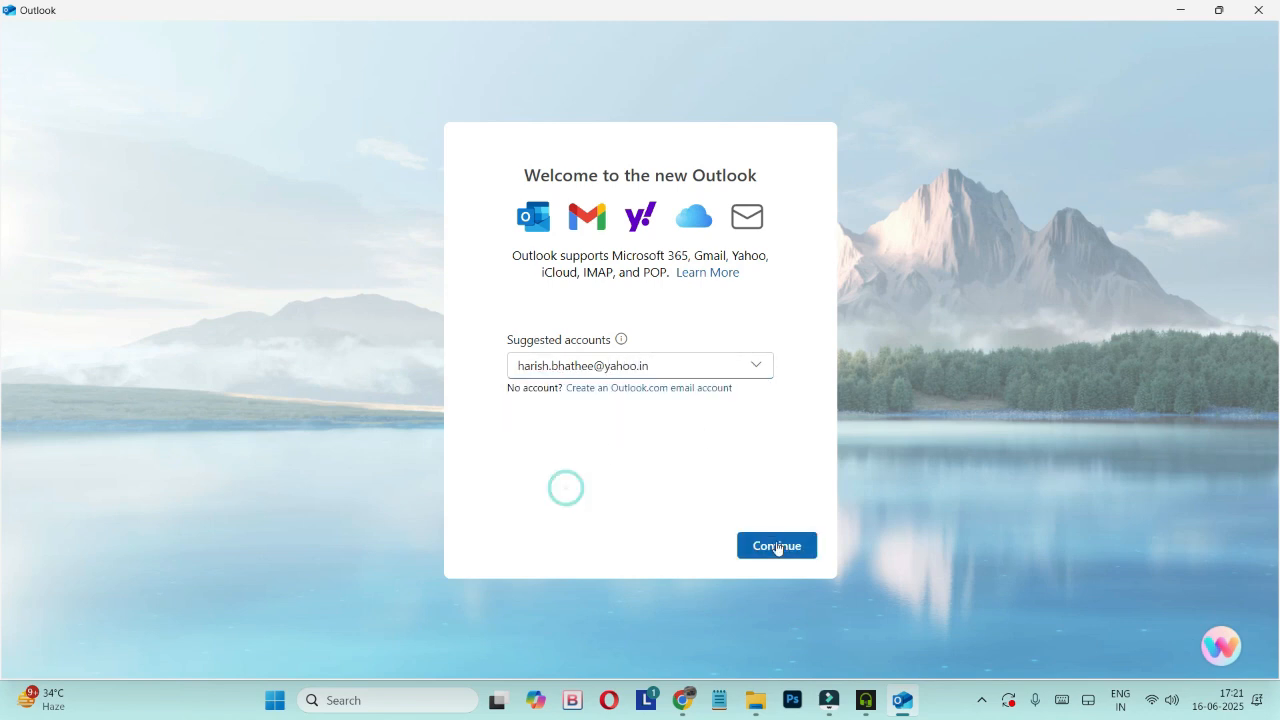
pyautogui.click(776, 544)
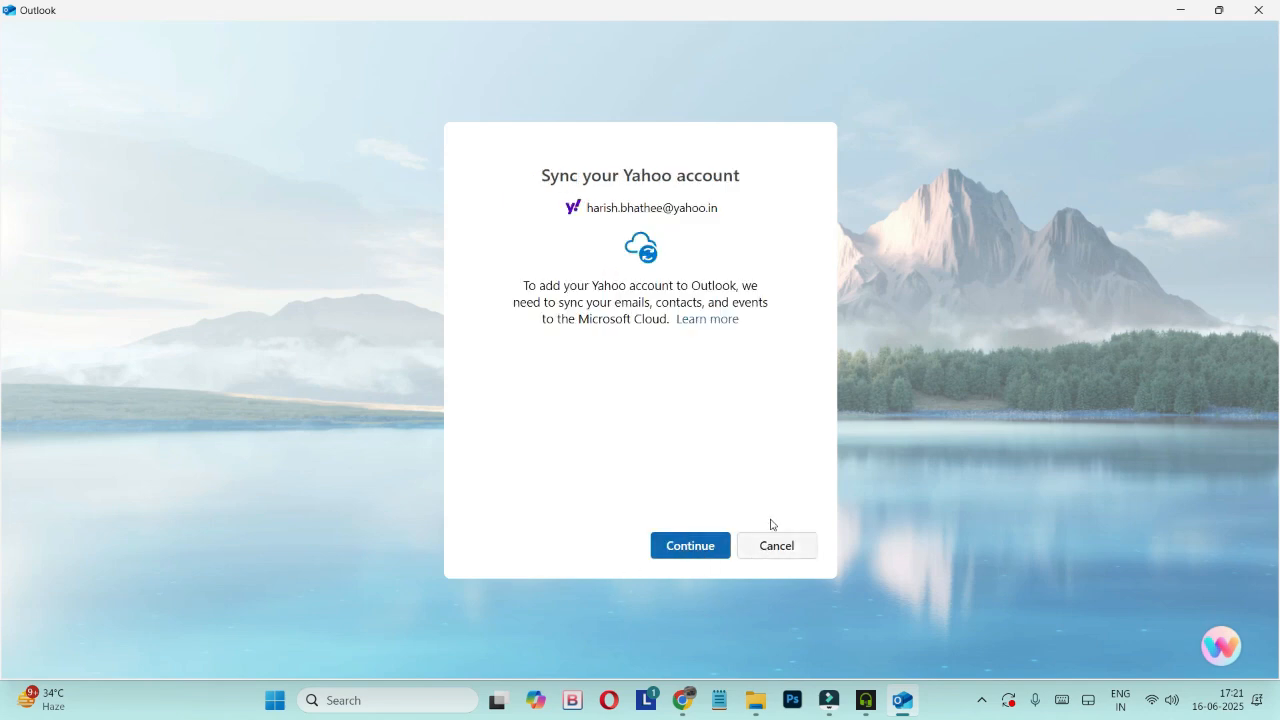
pyautogui.click(690, 544)
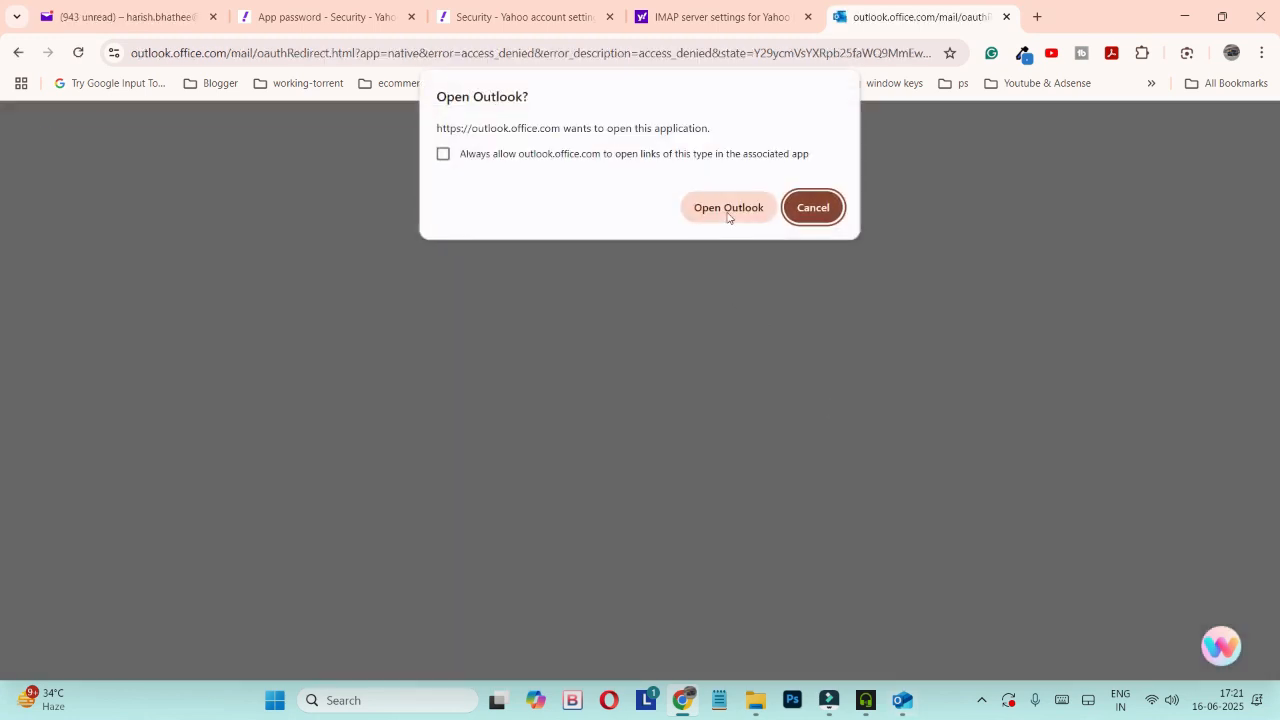
# Step: Let the browser hand off to Outlook, then switch to manual IMAP setup for the Yahoo address
pyautogui.click(728, 206)
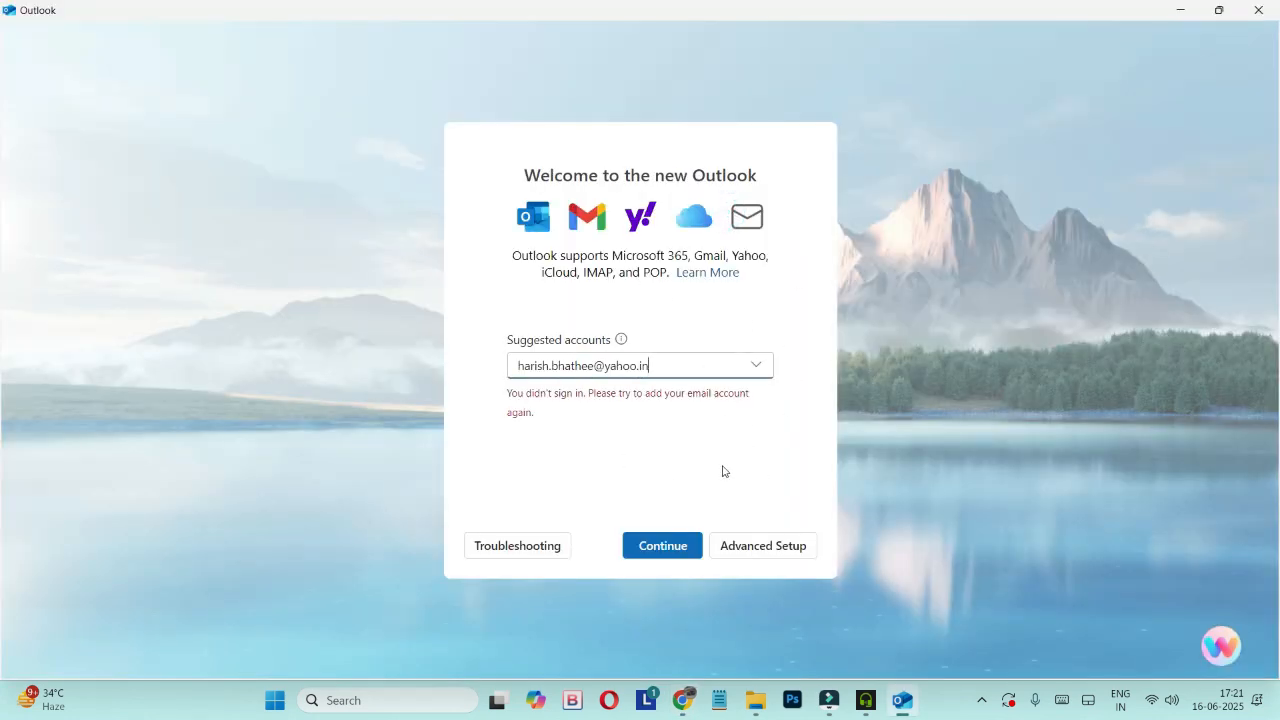
pyautogui.moveTo(764, 544)
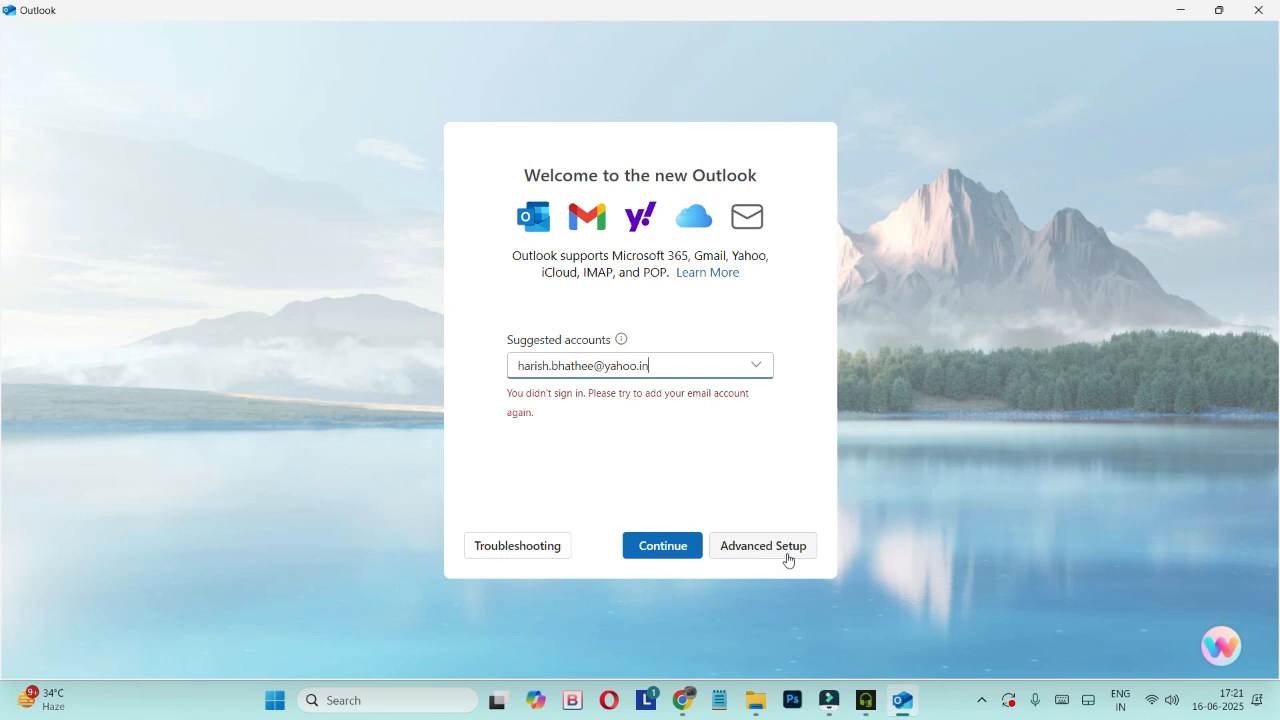
pyautogui.click(762, 544)
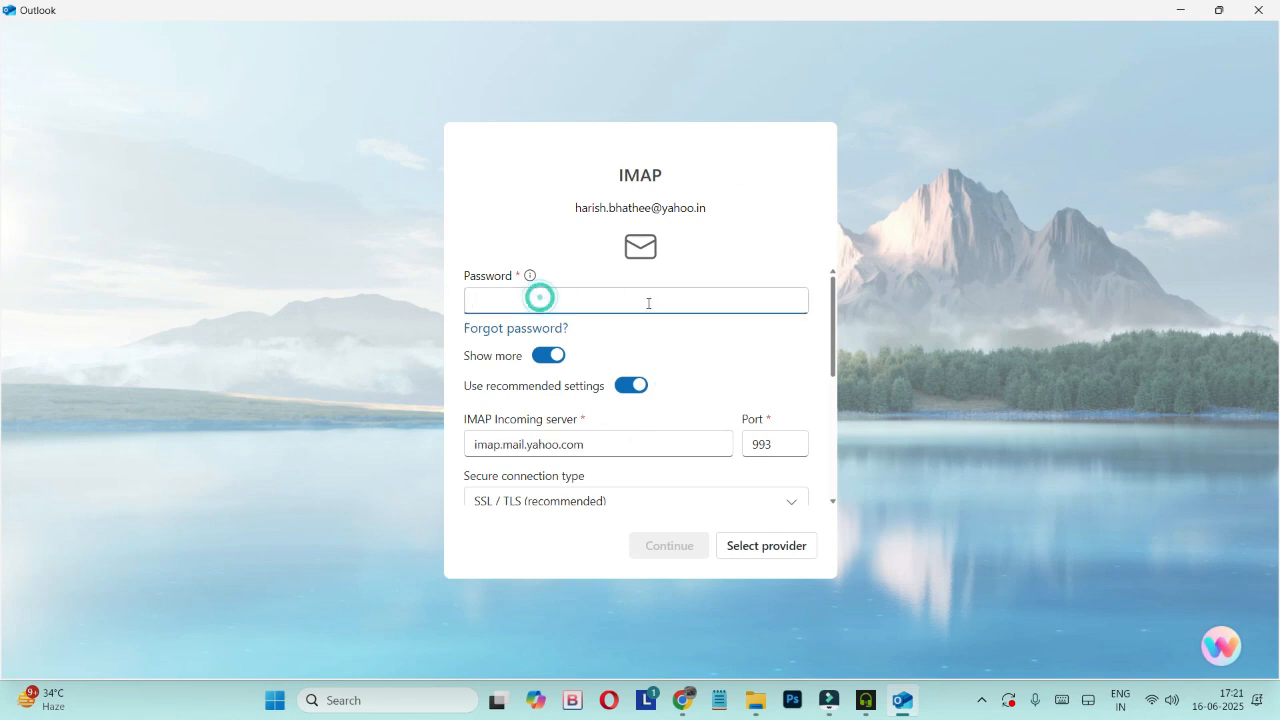
# Step: Paste the Yahoo app password into the IMAP form and scroll to the SMTP settings
pyautogui.click(540, 300)
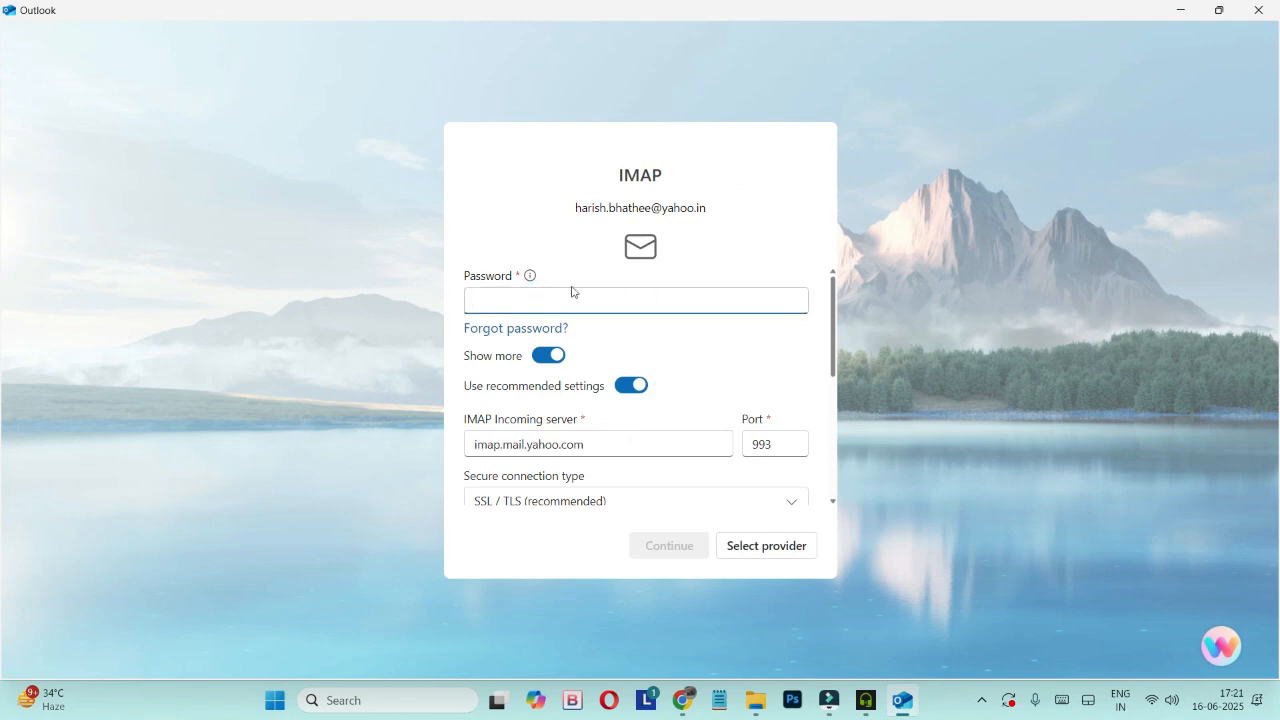
pyautogui.click(636, 300)
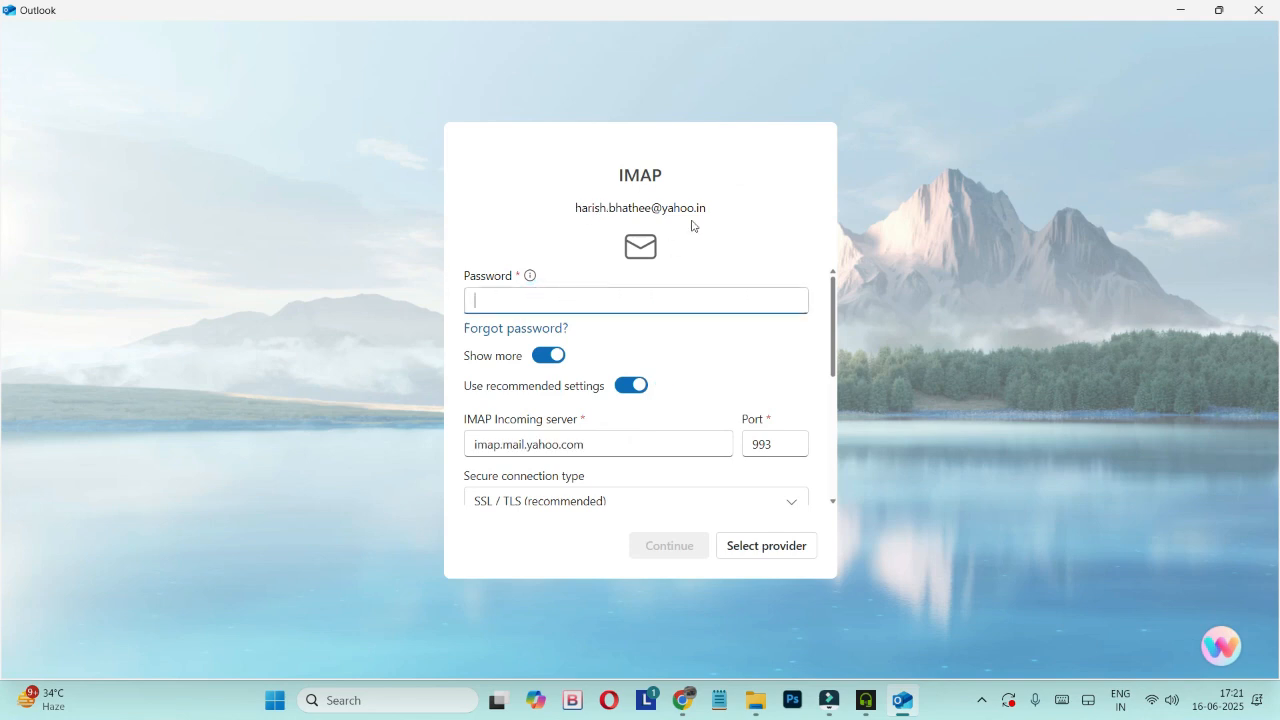
pyautogui.moveTo(564, 216)
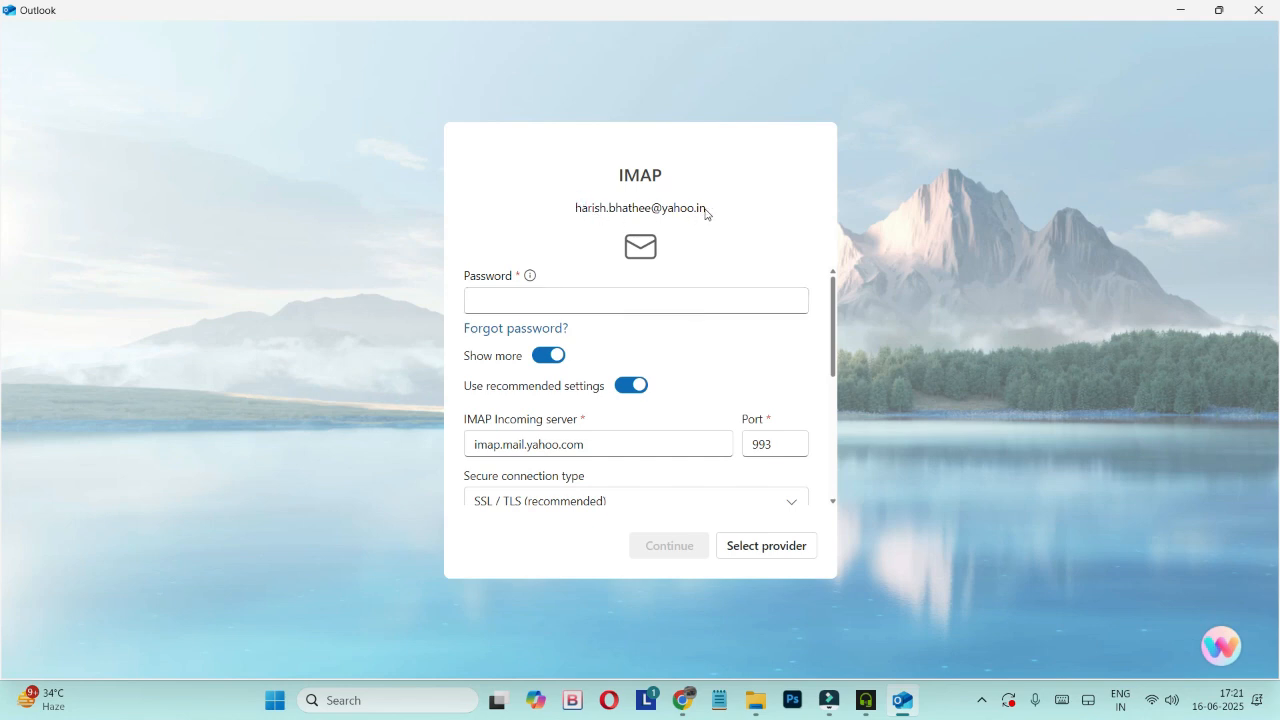
pyautogui.click(636, 300)
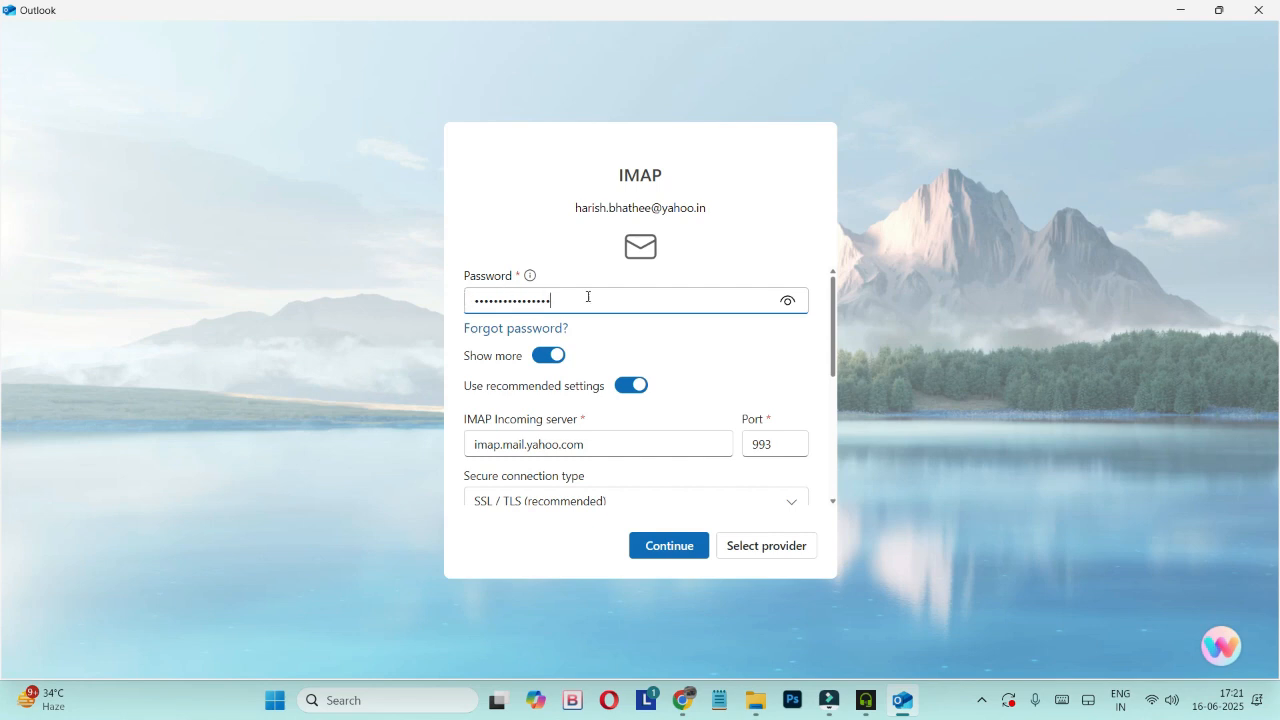
pyautogui.moveTo(836, 356)
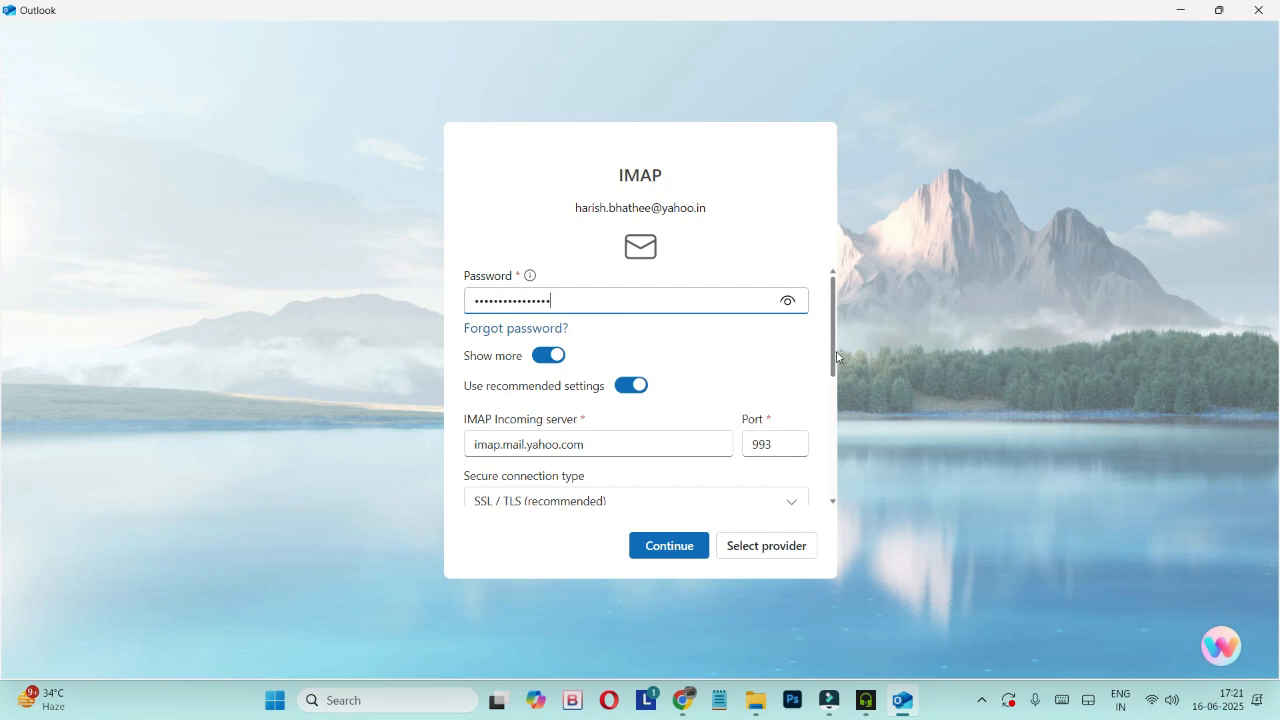
pyautogui.scroll(-3)
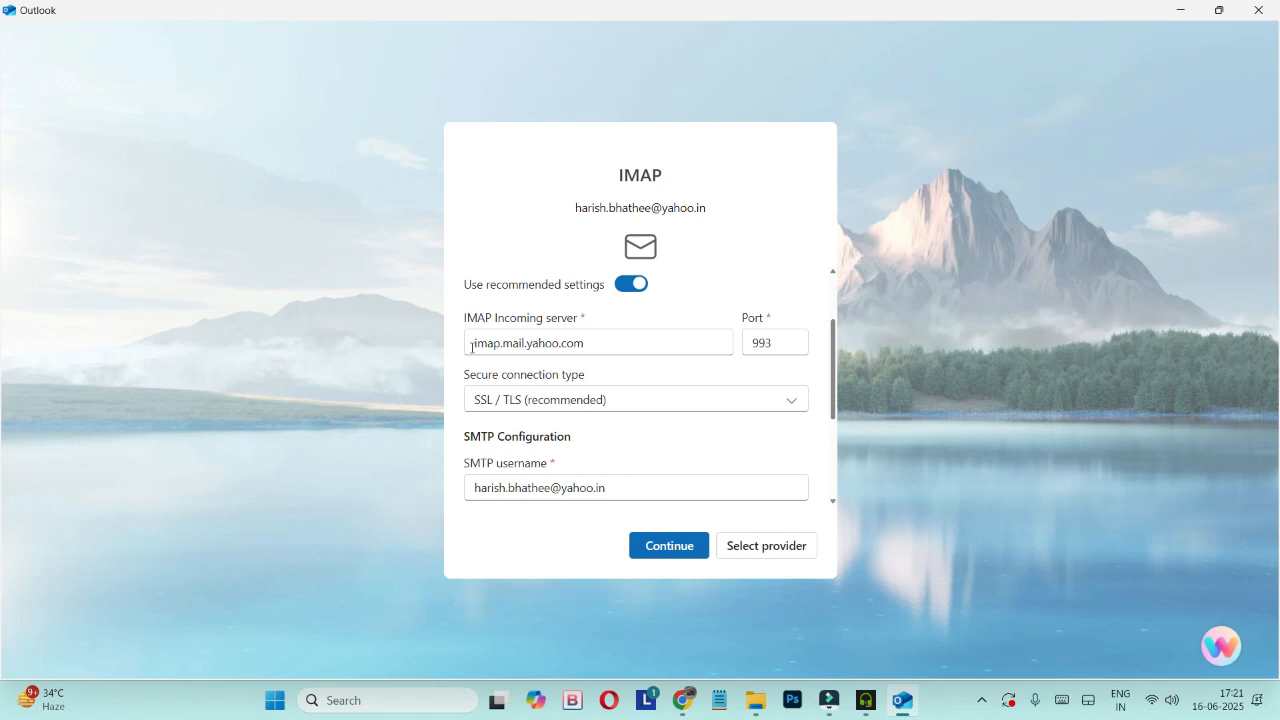
pyautogui.moveTo(792, 316)
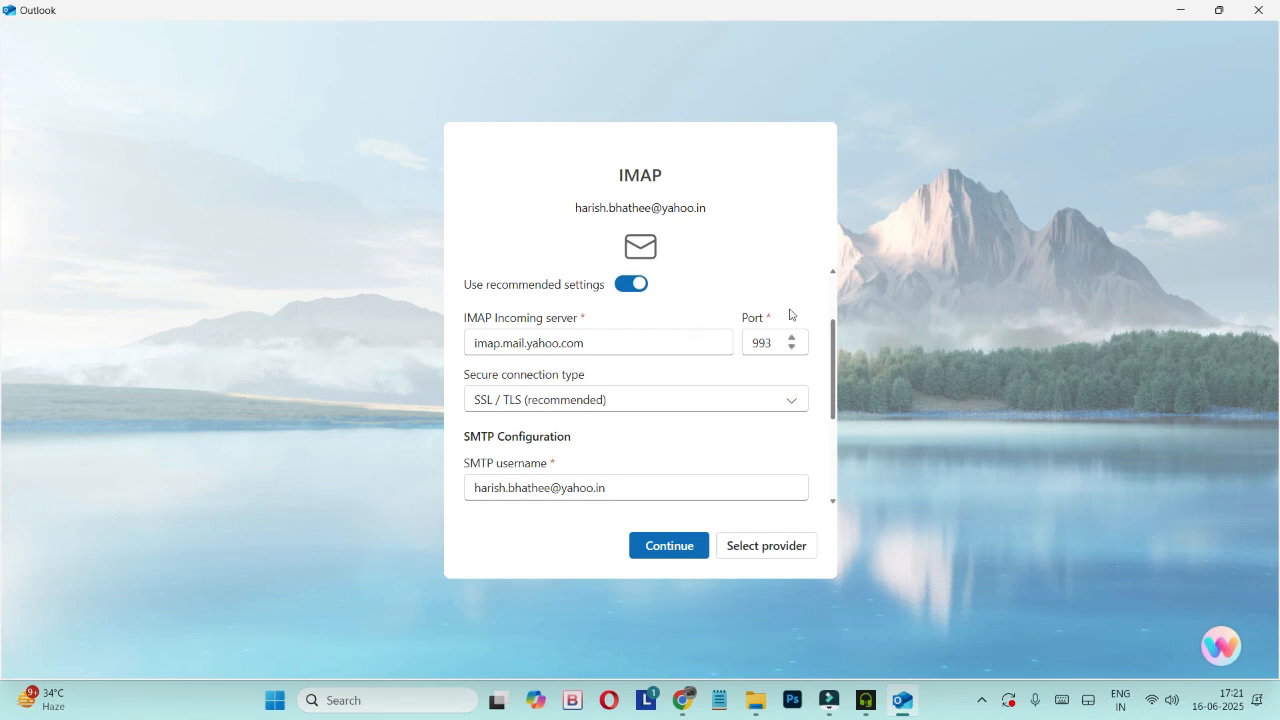
pyautogui.moveTo(590, 418)
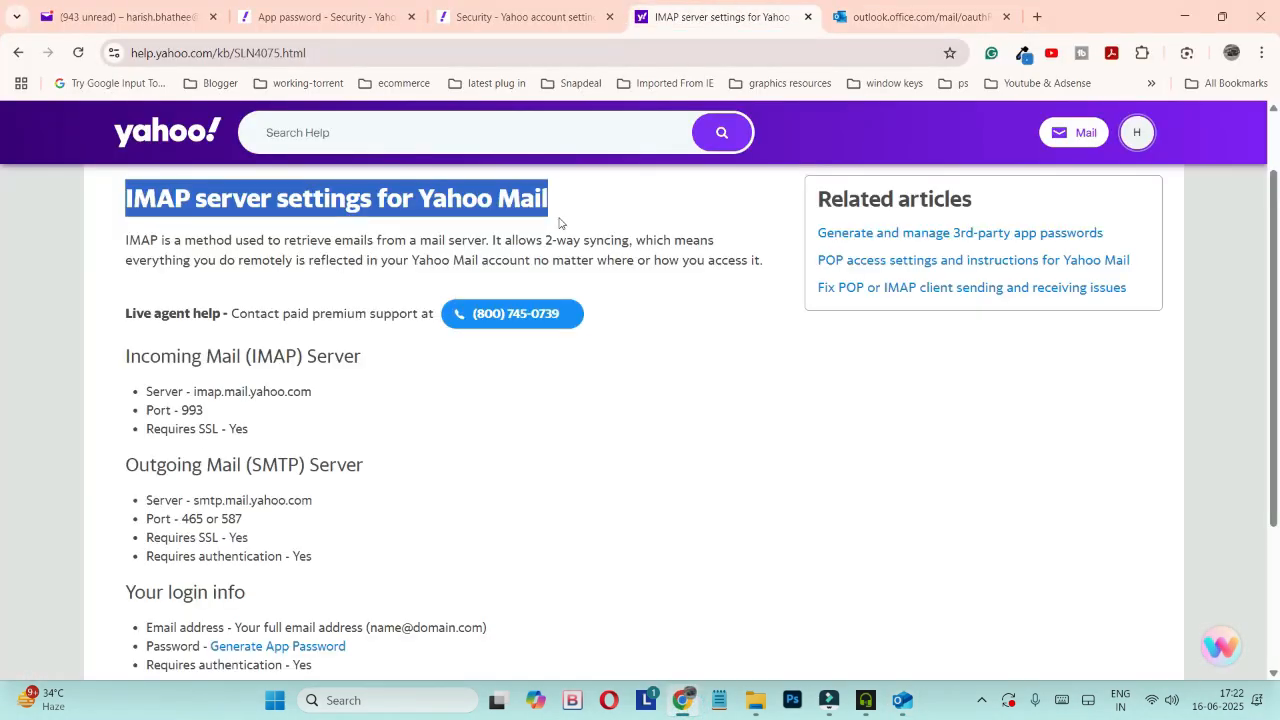
# Step: Highlight the article title and the incoming server lines (imap.mail.yahoo.com, port 993, SSL) to compare
pyautogui.moveTo(146, 390); pyautogui.dragTo(252, 428)
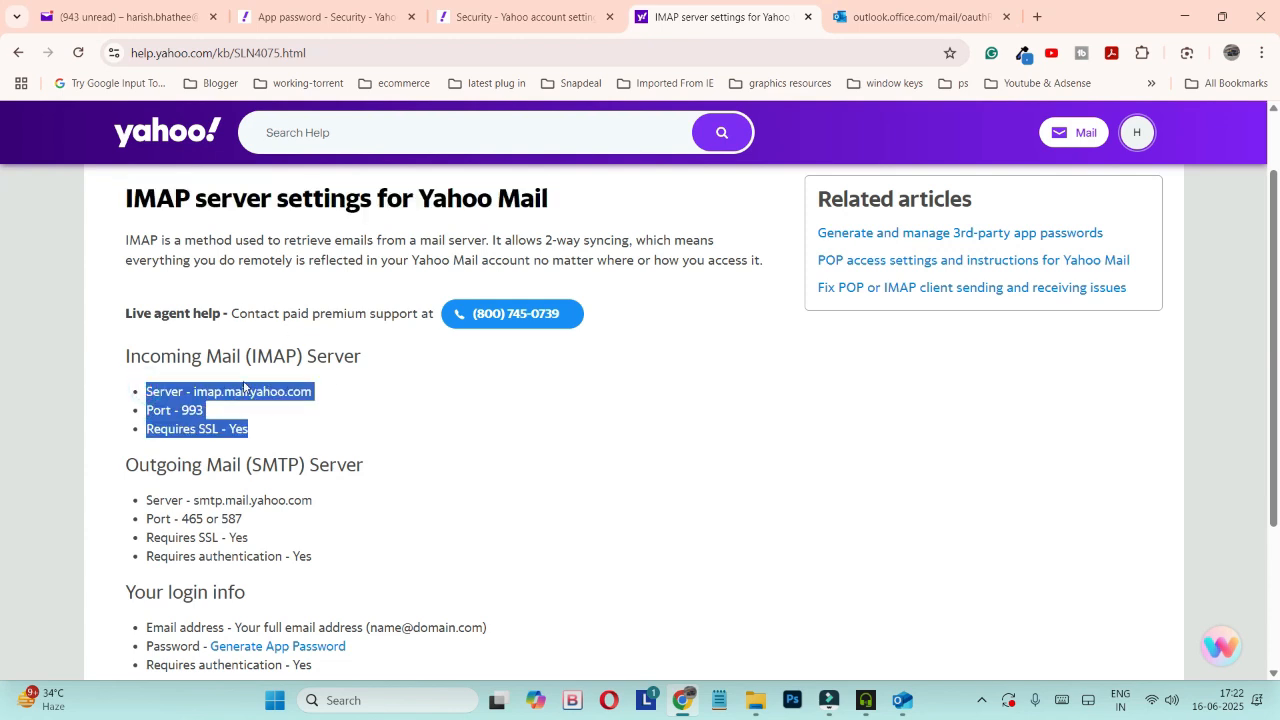
pyautogui.moveTo(244, 532)
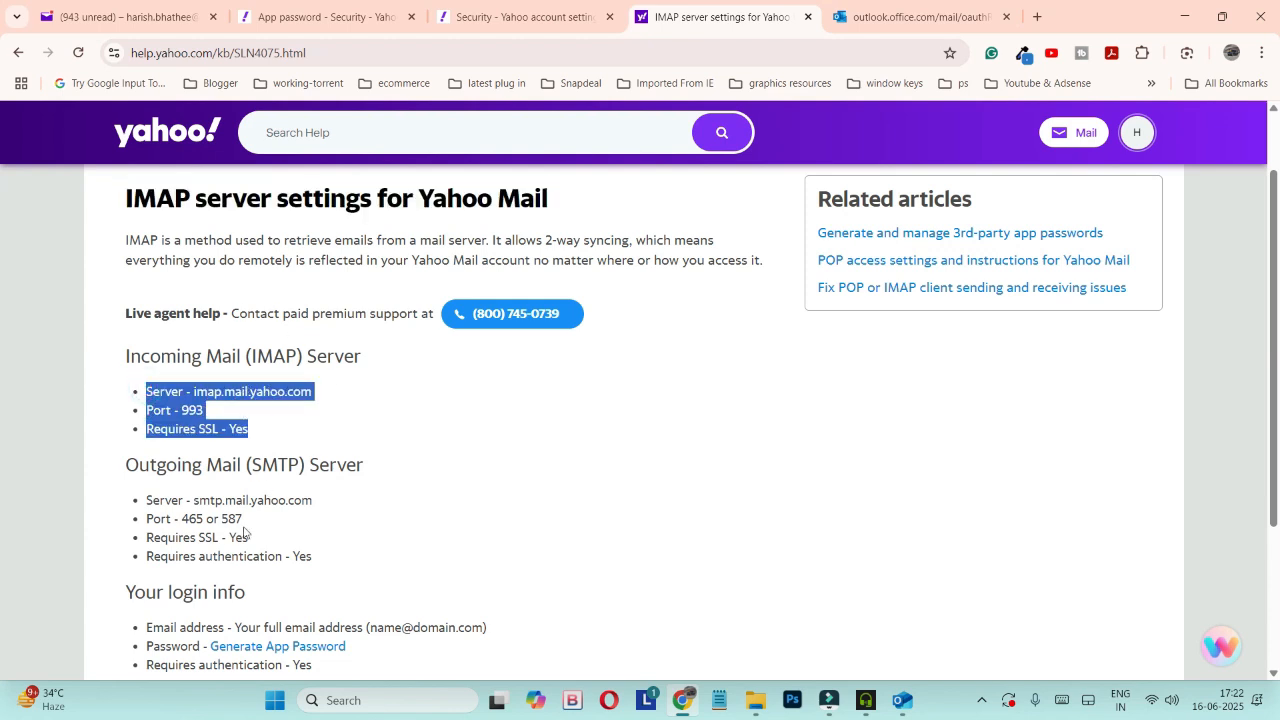
pyautogui.moveTo(146, 500); pyautogui.dragTo(312, 556)
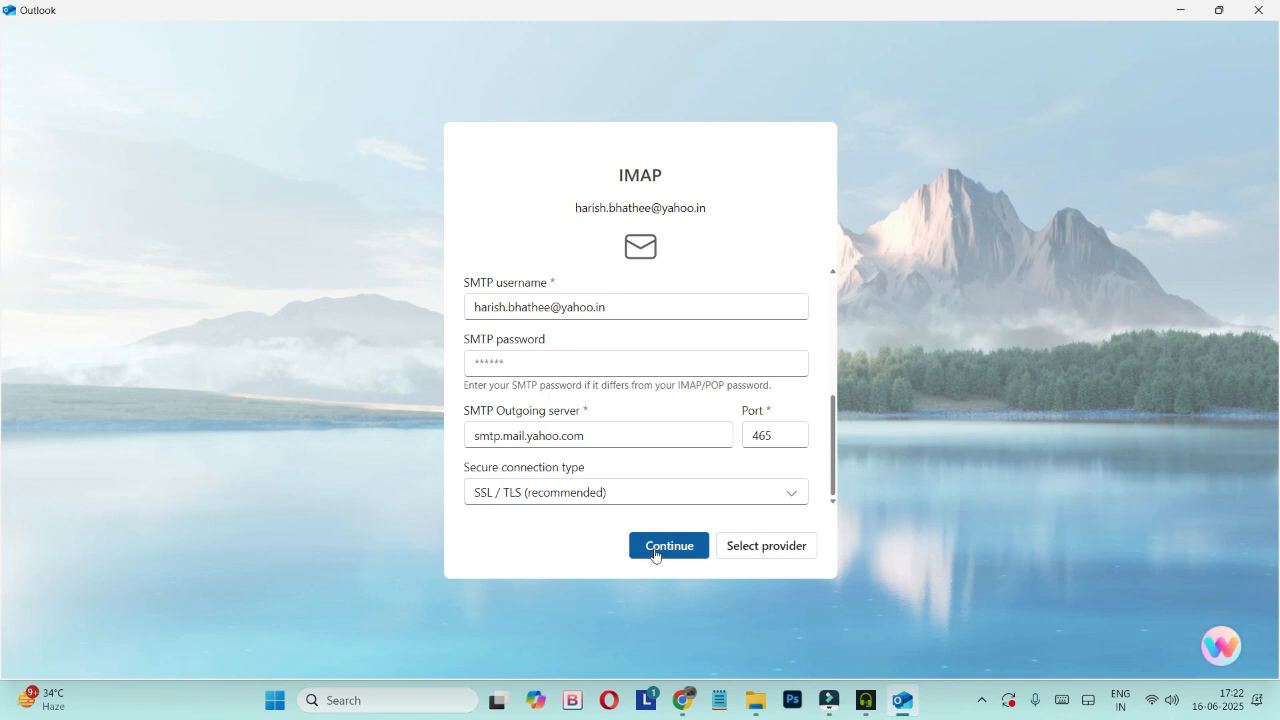
# Step: Submit the Yahoo IMAP/SMTP settings and accept syncing via Microsoft Cloud
pyautogui.click(668, 544)
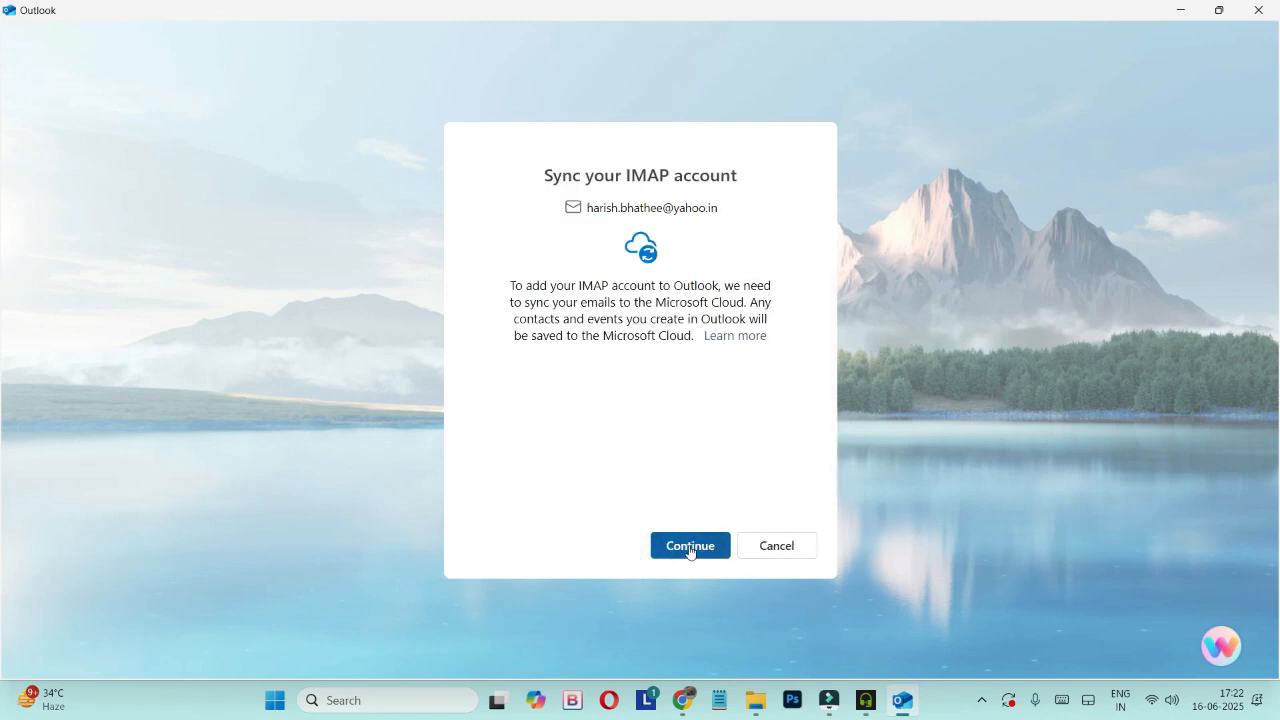
pyautogui.click(688, 544)
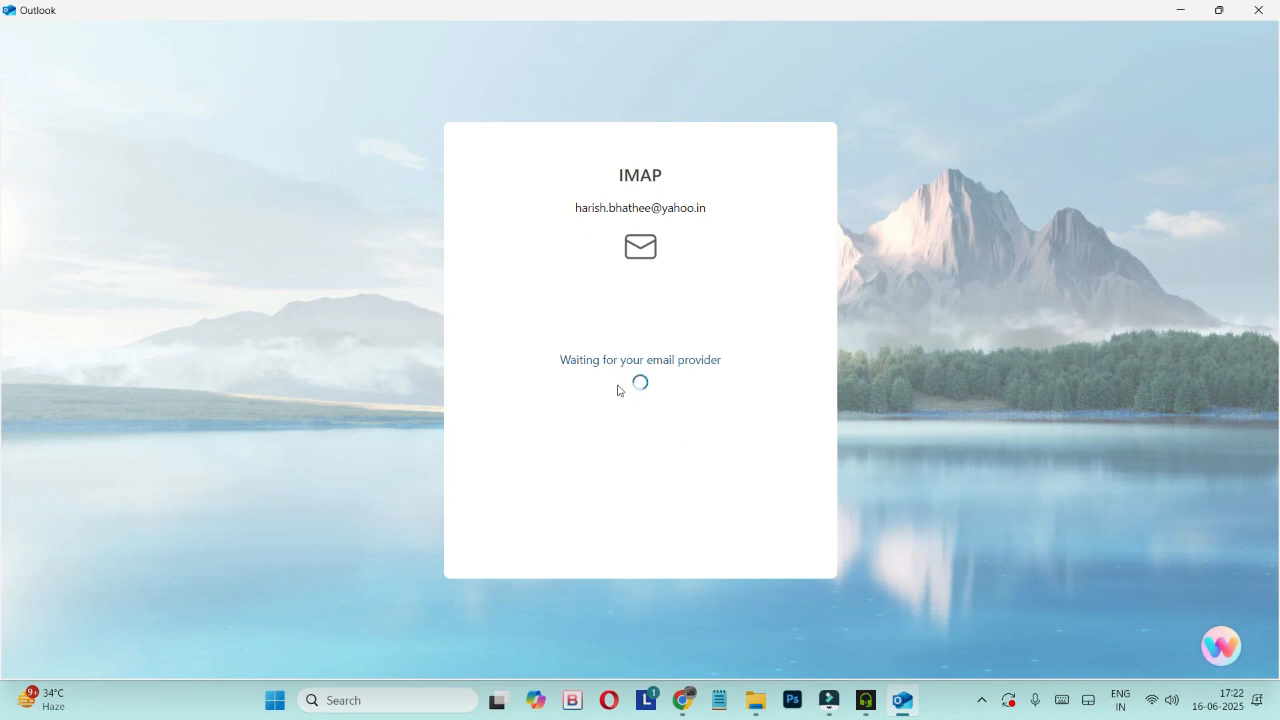
pyautogui.moveTo(678, 264)
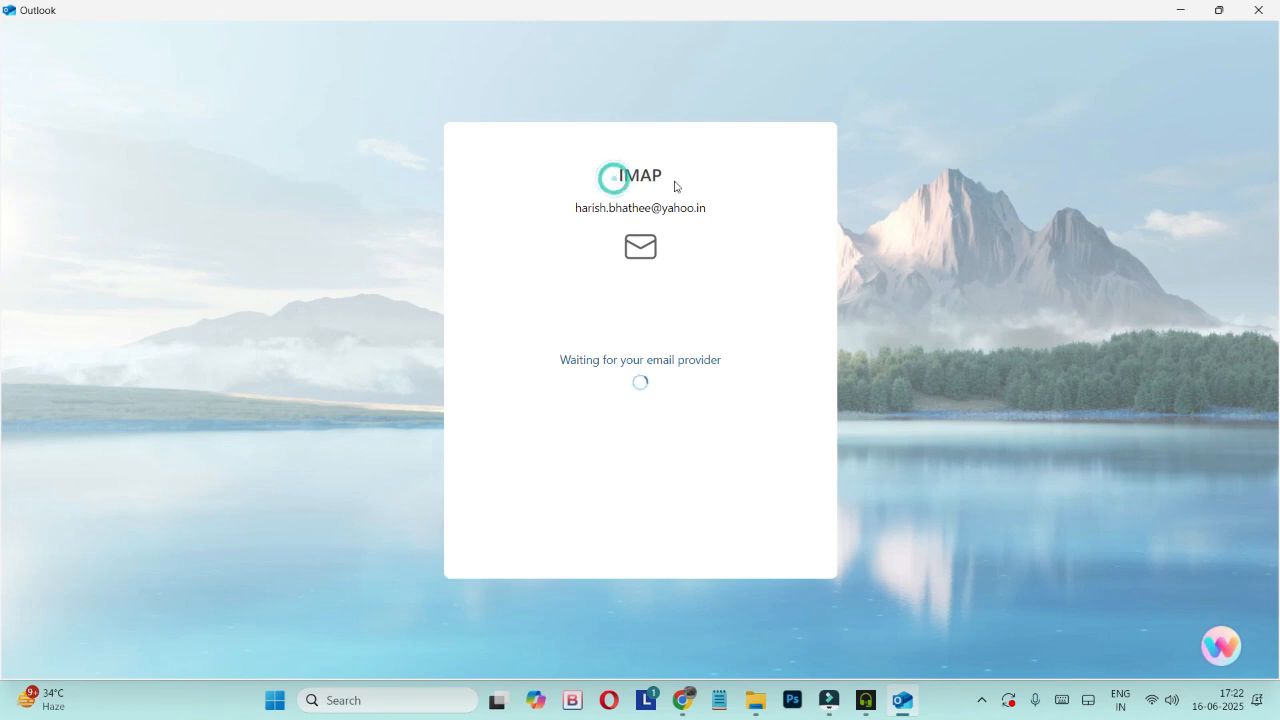
pyautogui.moveTo(510, 412)
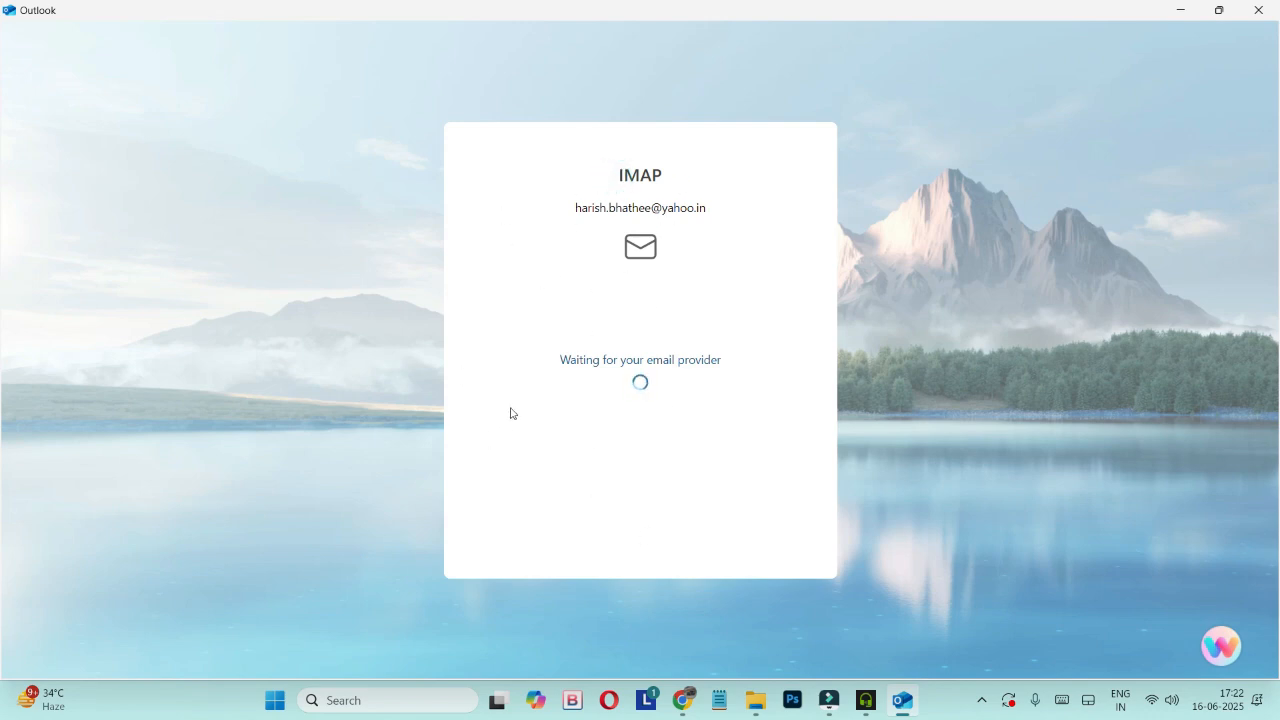
pyautogui.moveTo(534, 414)
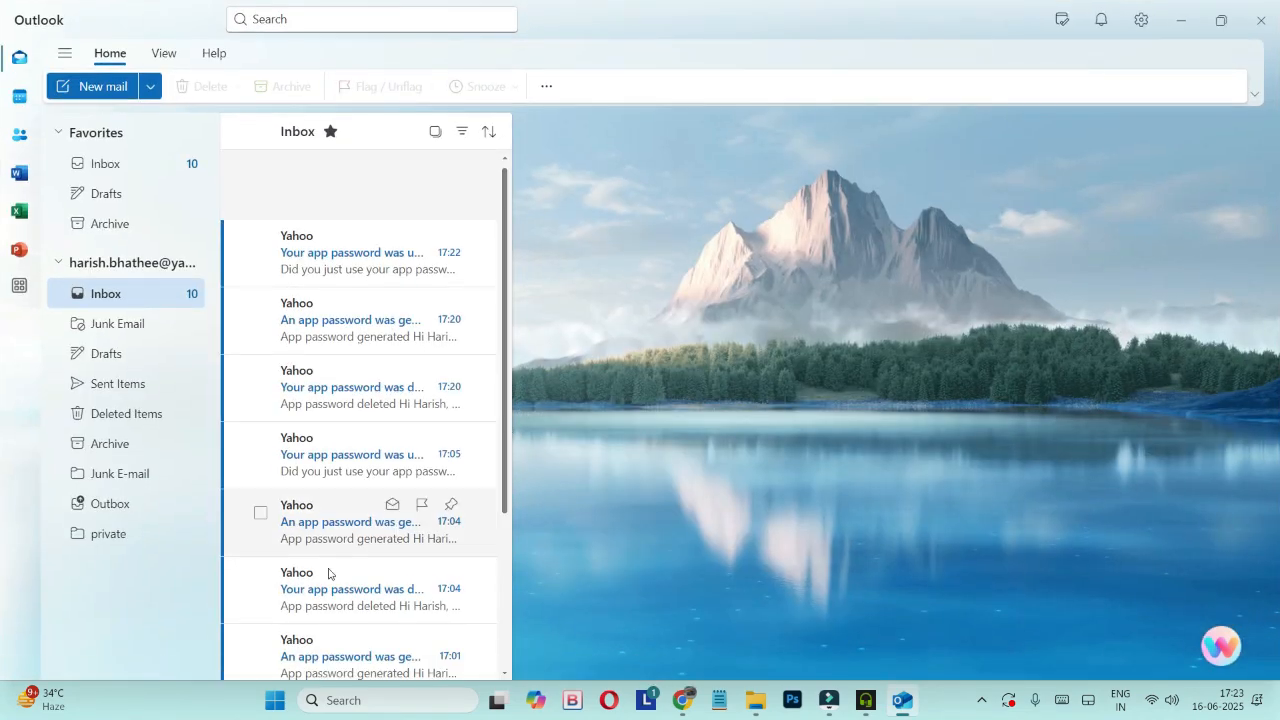
# Step: Read the newest Yahoo app-password sign-in email in the reading pane
pyautogui.click(106, 164)
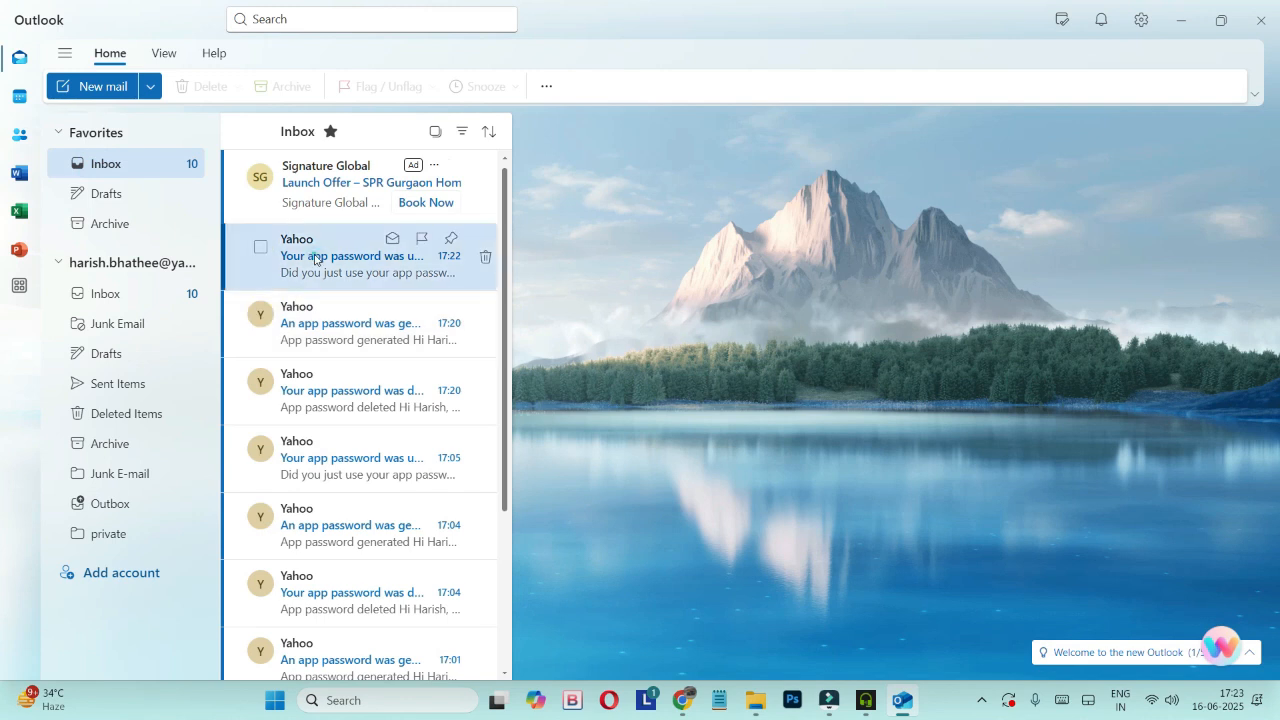
pyautogui.click(352, 256)
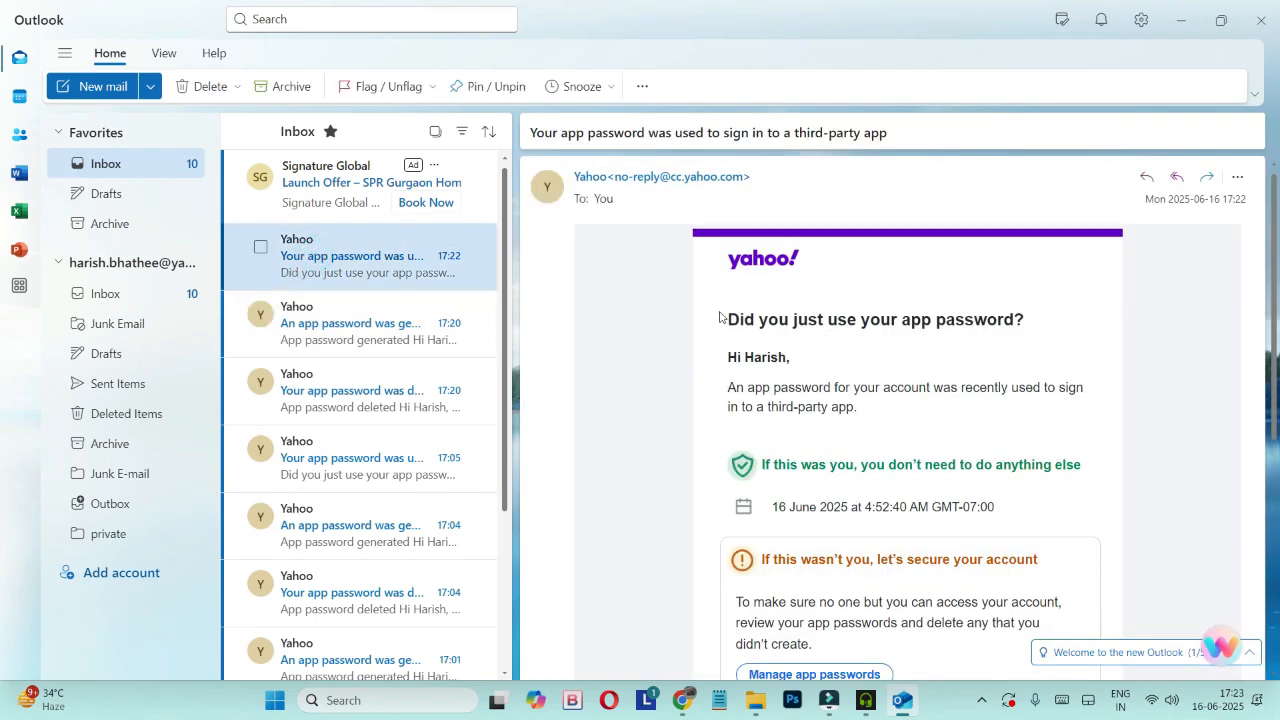
pyautogui.moveTo(720, 320); pyautogui.dragTo(790, 356)
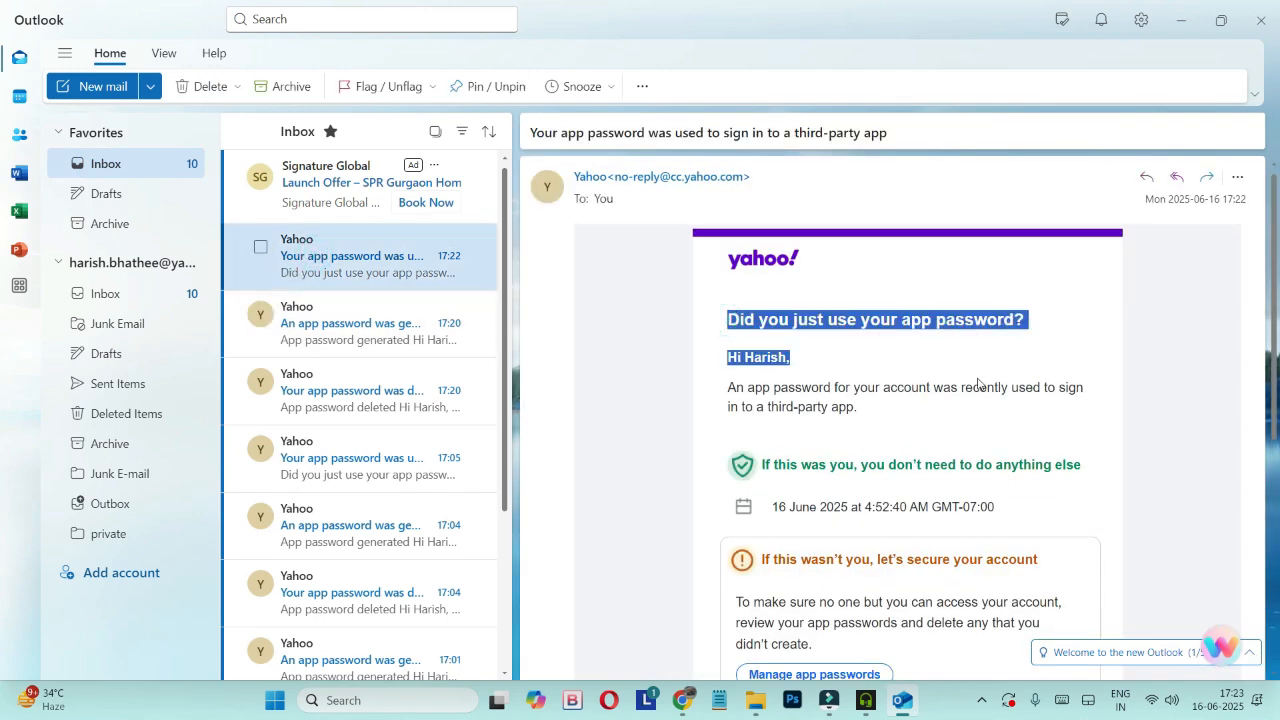
pyautogui.scroll(-3)
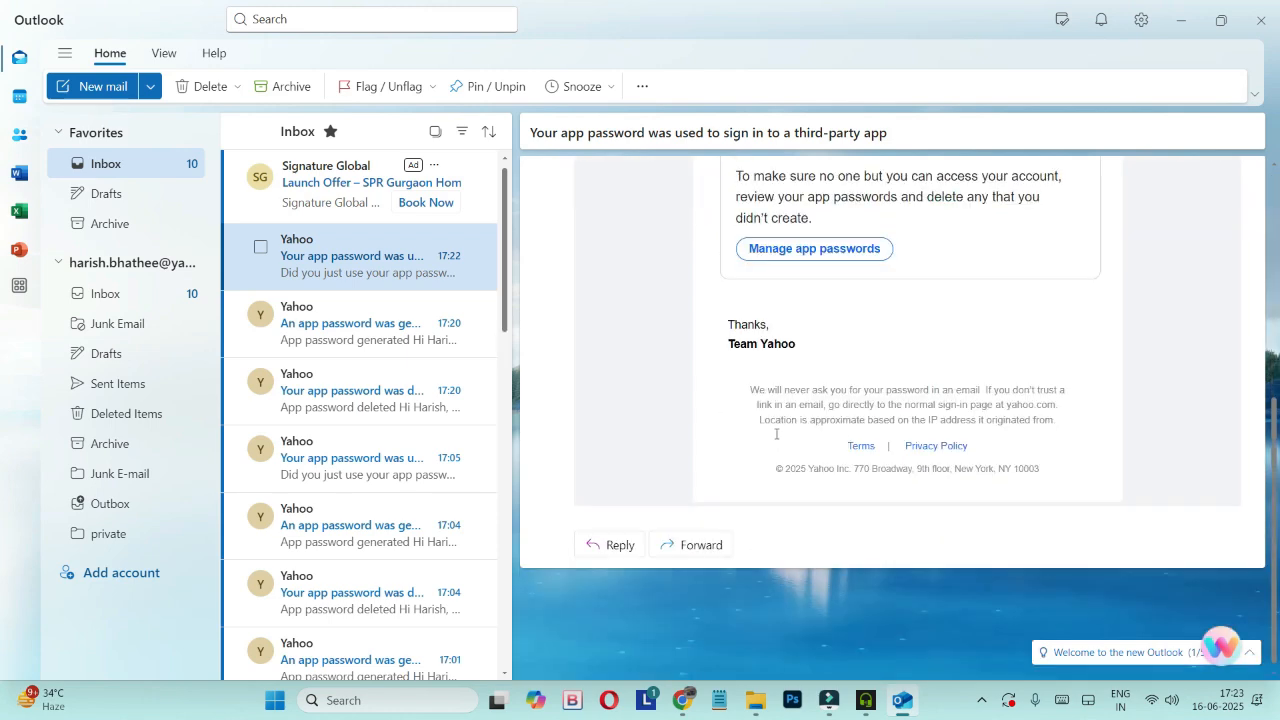
pyautogui.moveTo(766, 488)
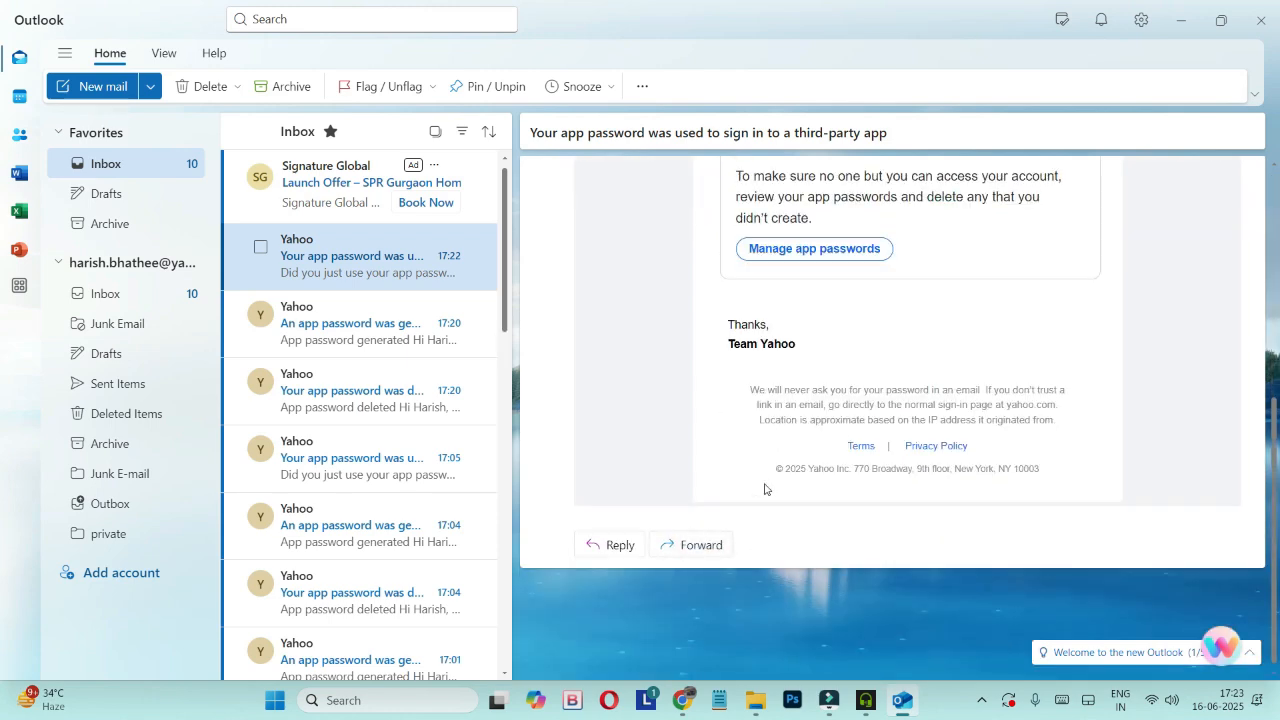